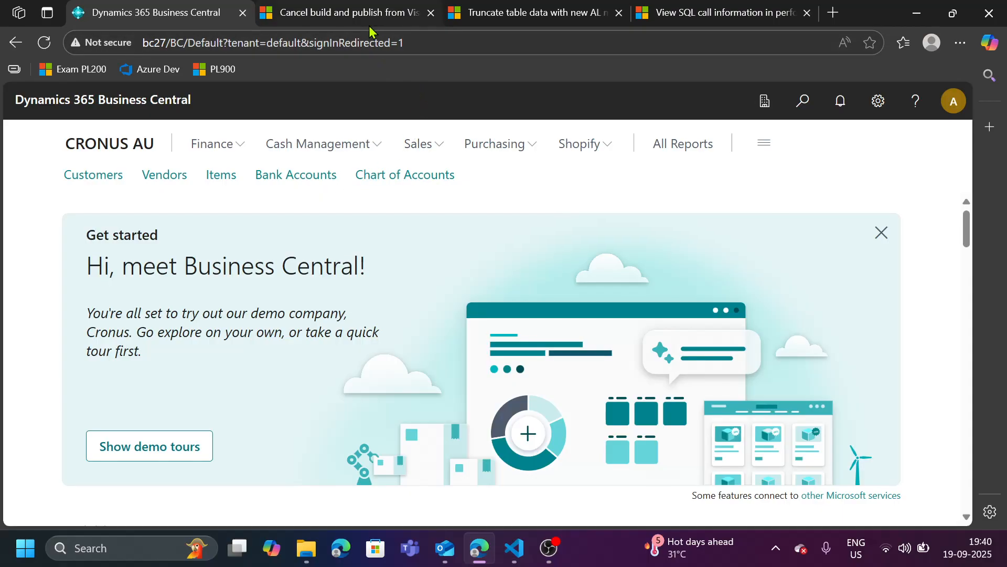
- Review the Cancel build, Truncate table data and View SQL call information articles with their availability dates
left_click(340, 13)
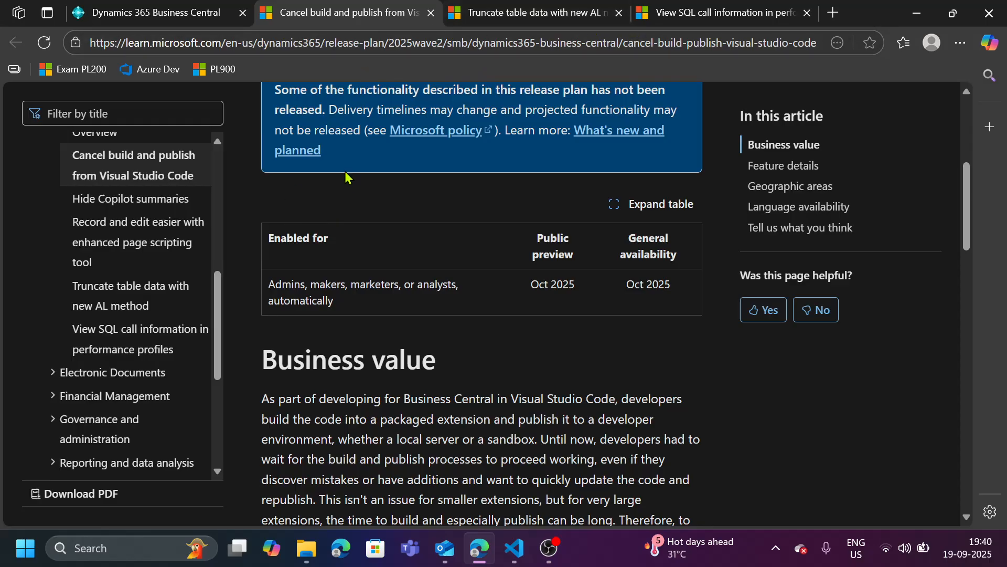
mouse_move(466, 199)
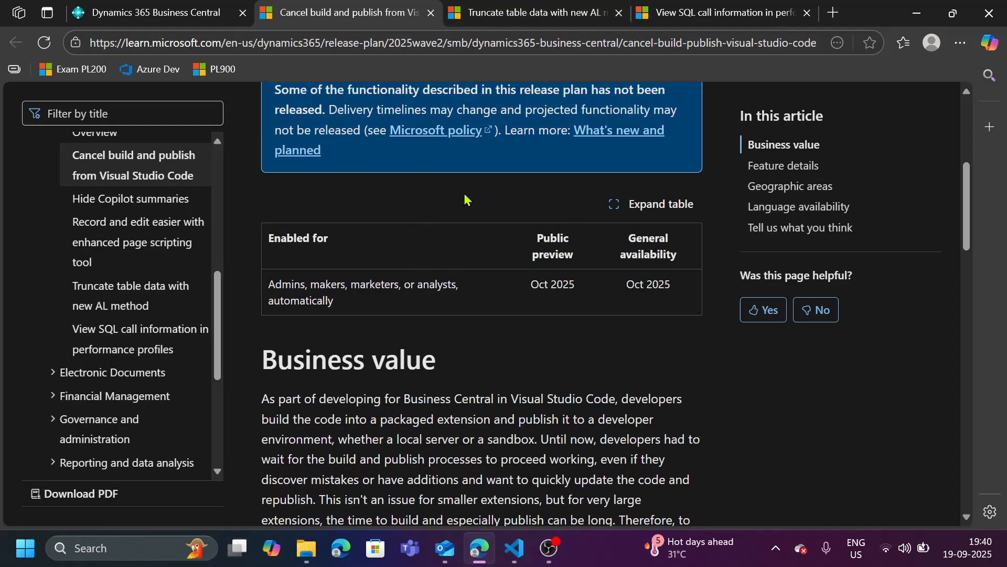
mouse_move(563, 274)
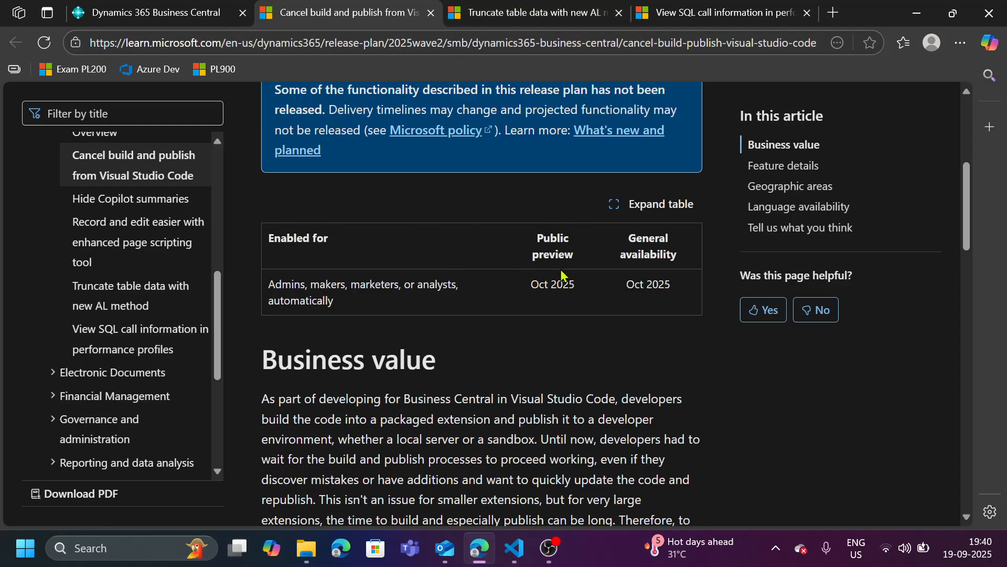
mouse_move(679, 290)
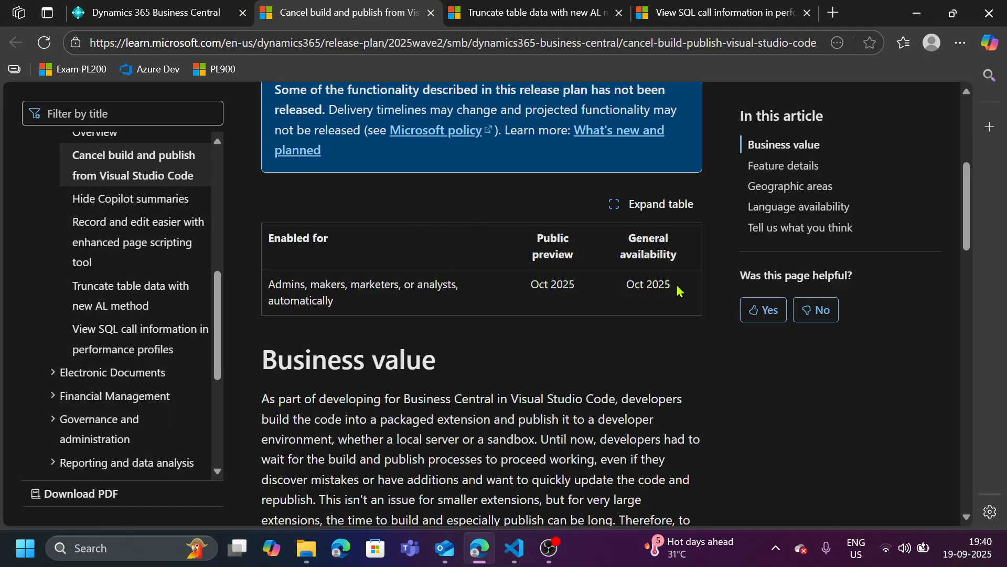
mouse_move(558, 283)
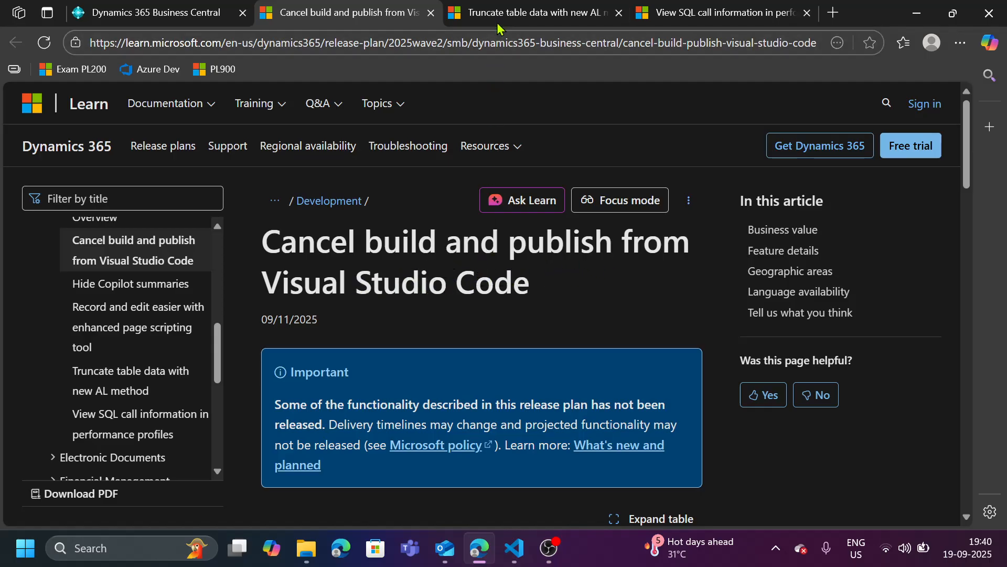
left_click(533, 13)
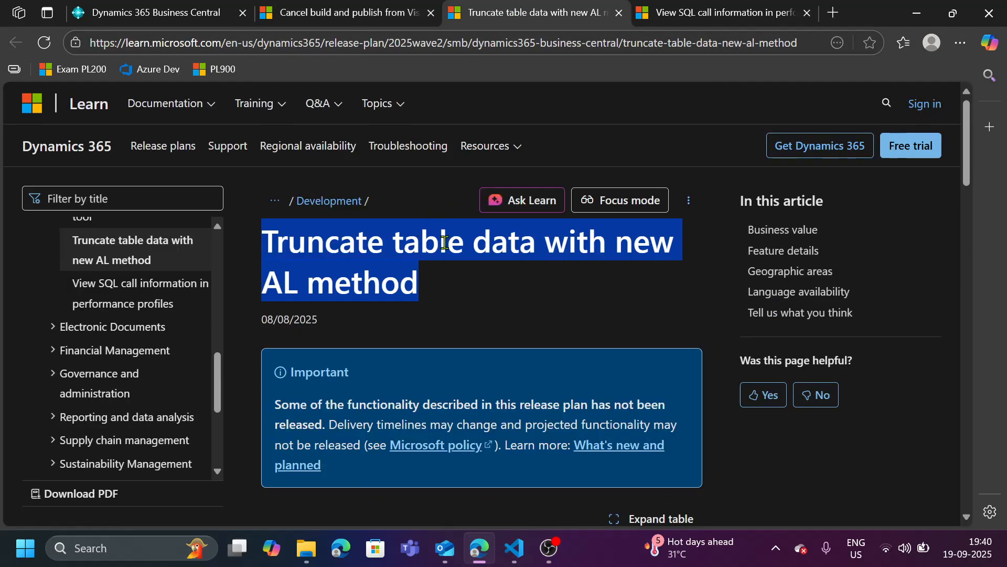
scroll("down", 3)
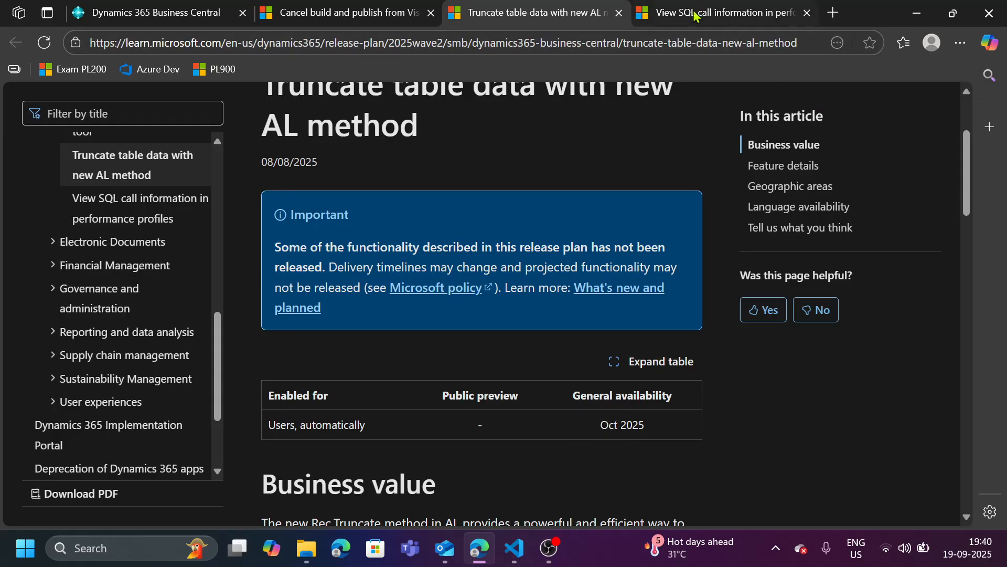
left_click(706, 12)
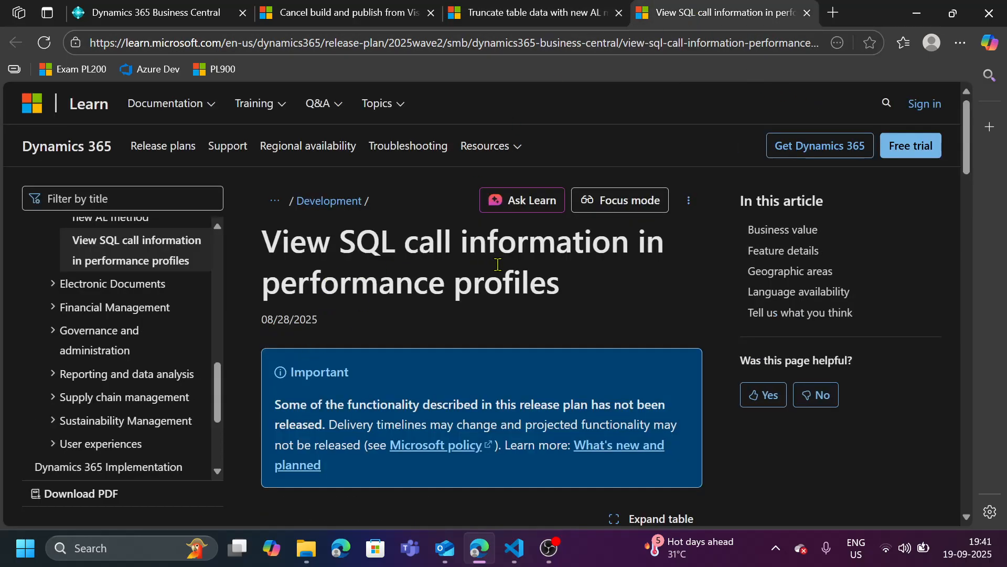
scroll("down", 3)
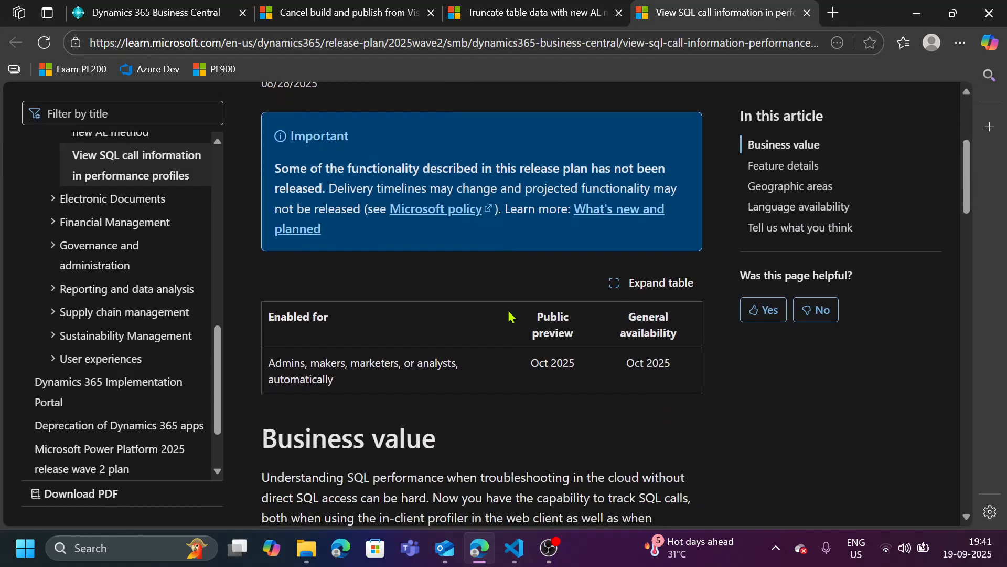
mouse_move(623, 333)
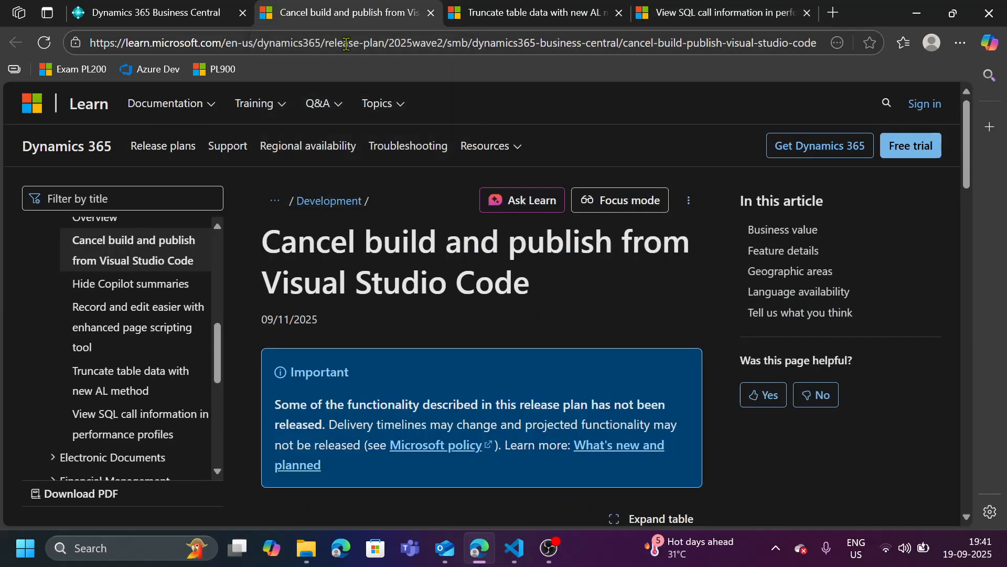
mouse_move(517, 309)
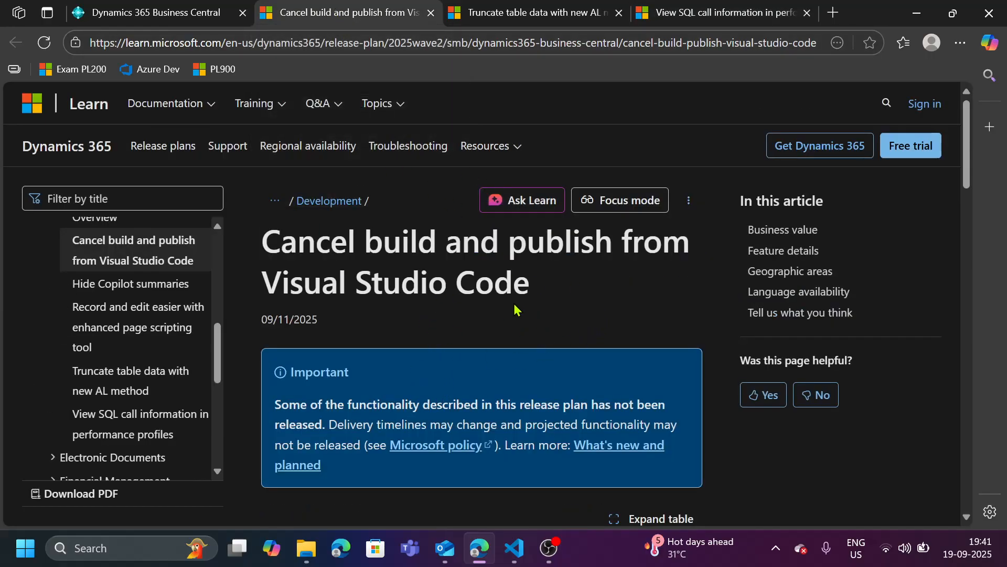
mouse_move(563, 296)
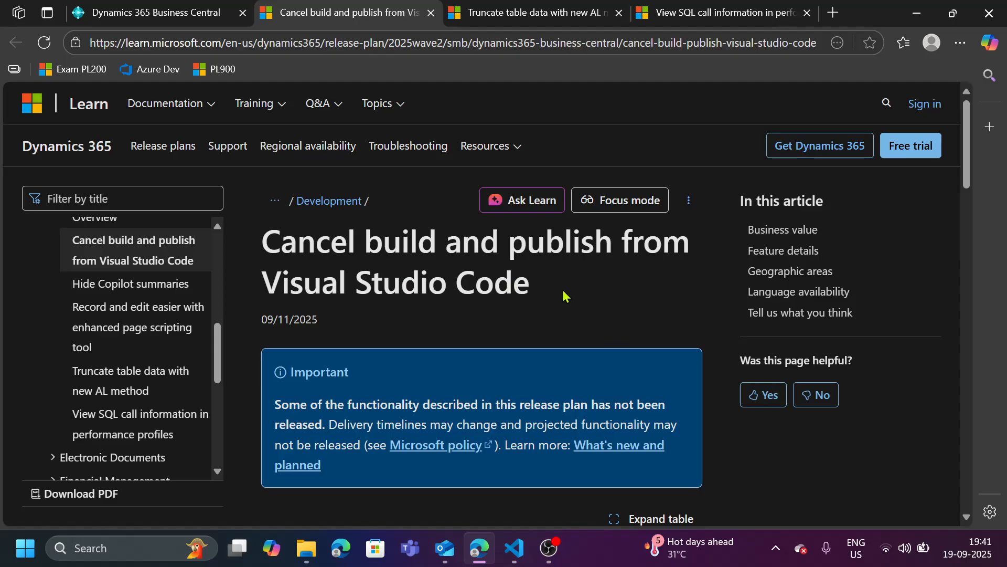
mouse_move(524, 486)
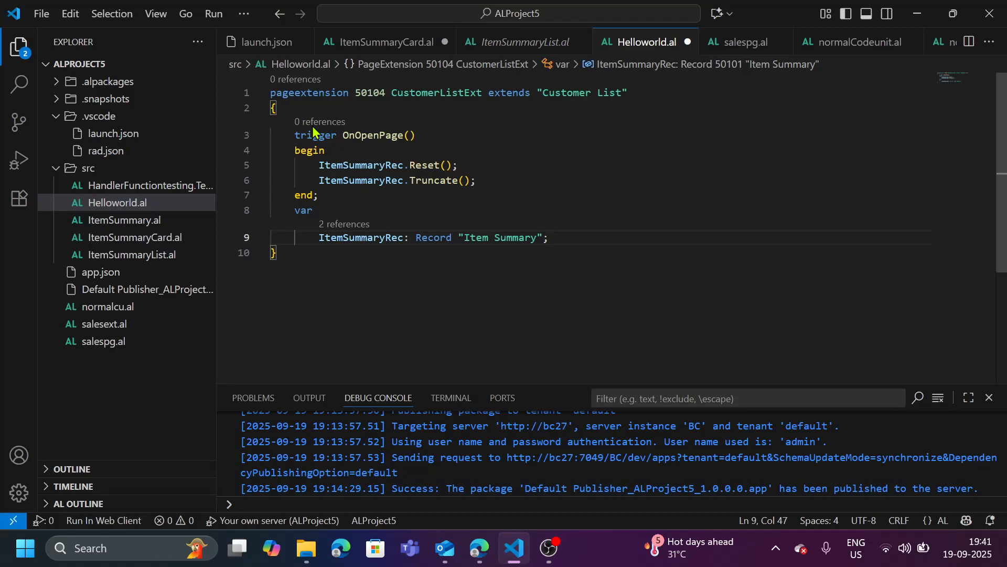
mouse_move(18, 198)
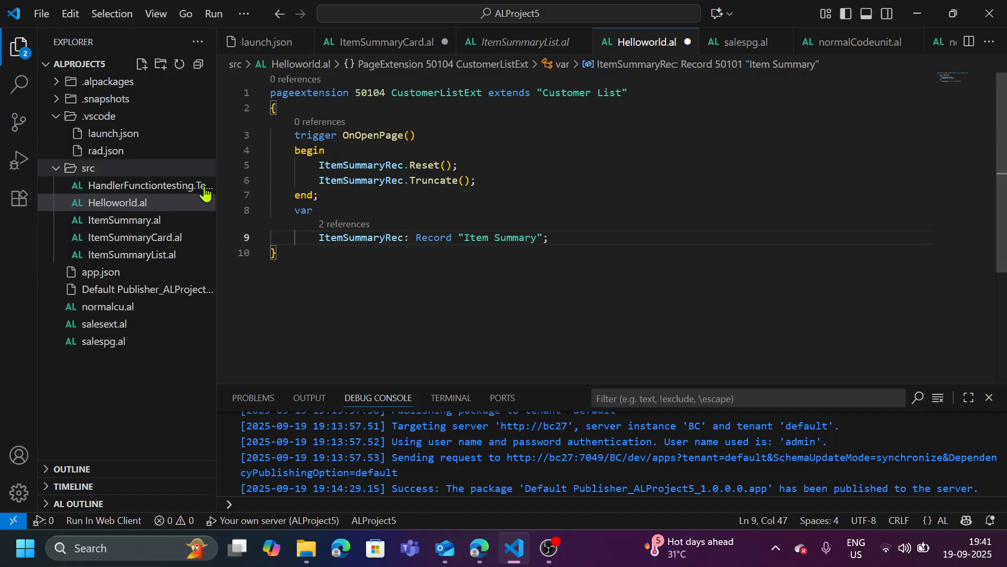
- Show the AL Language extension details from the Extensions view, then return to the Explorer
left_click(17, 198)
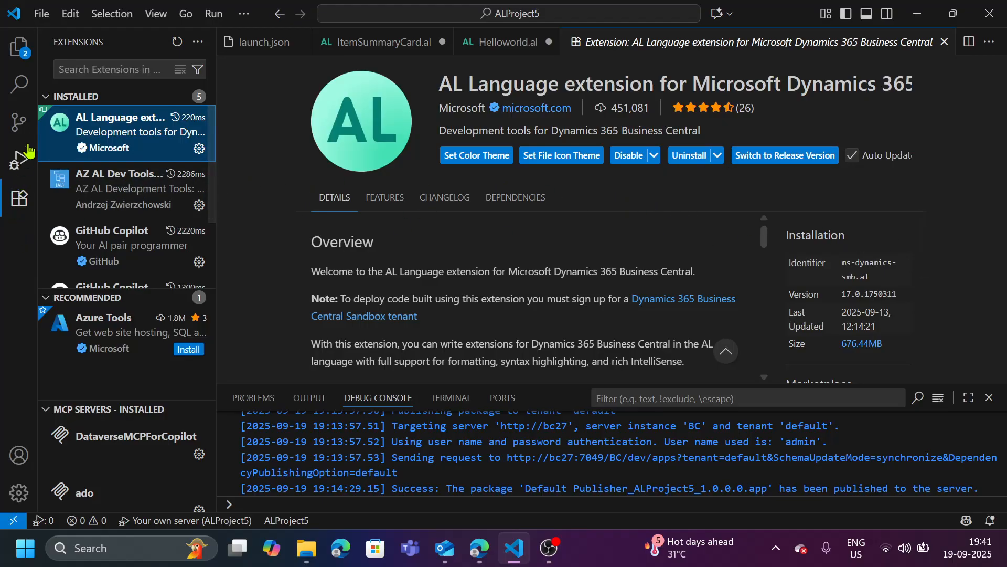
left_click(18, 46)
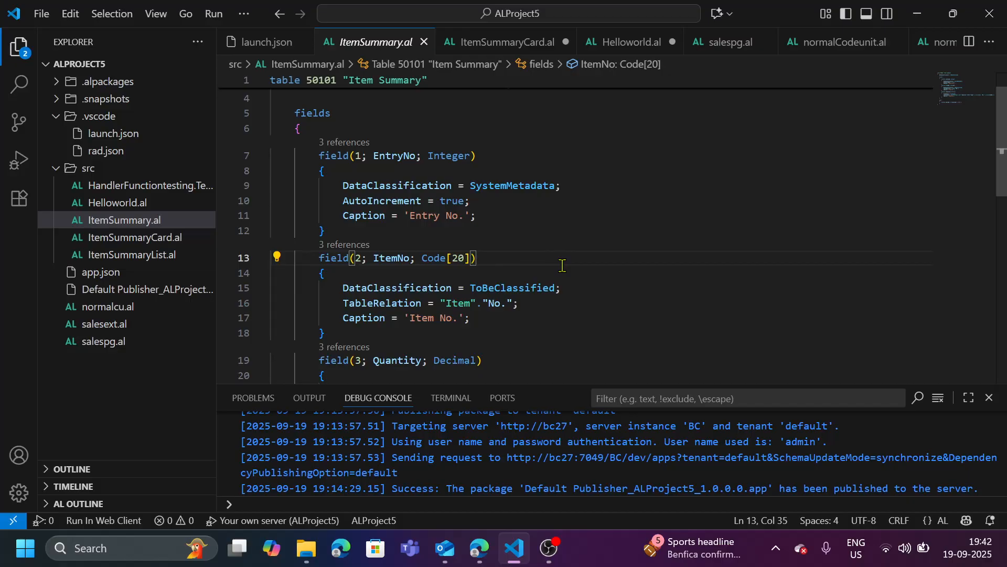
- Prefix the ItemSummaryRec Reset and Truncate lines in Helloworld.al with // and rebuild
left_click(309, 398)
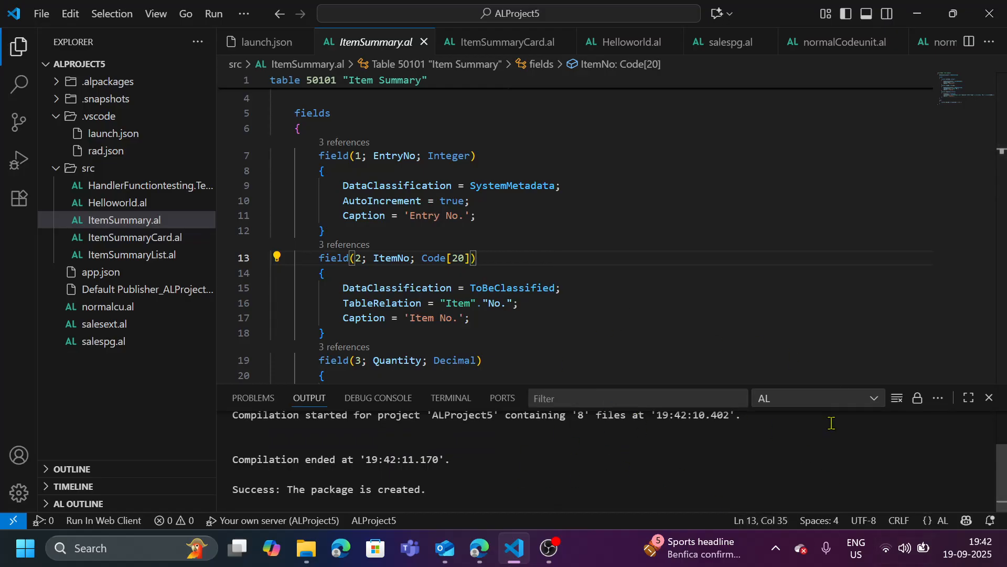
left_click(213, 12)
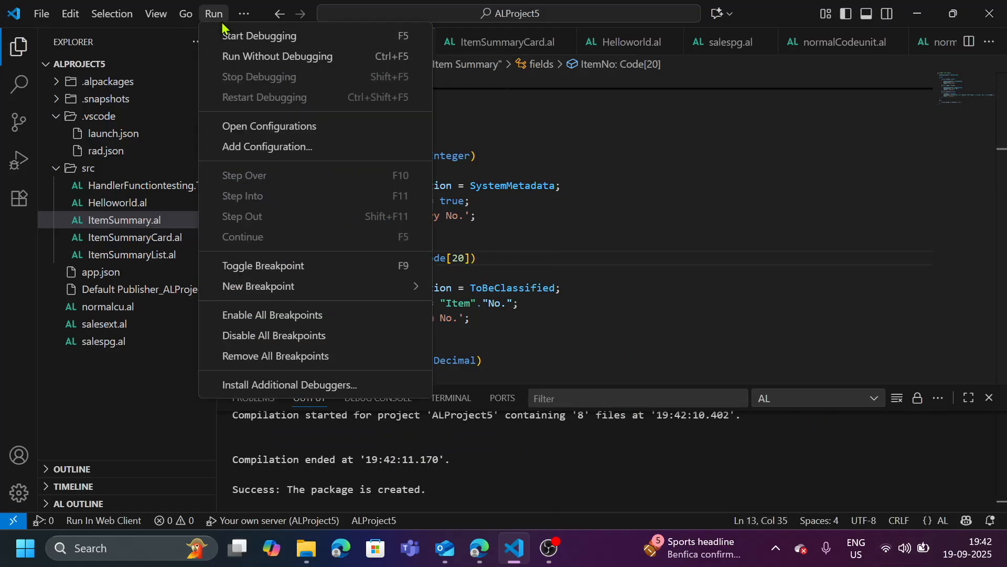
mouse_move(276, 56)
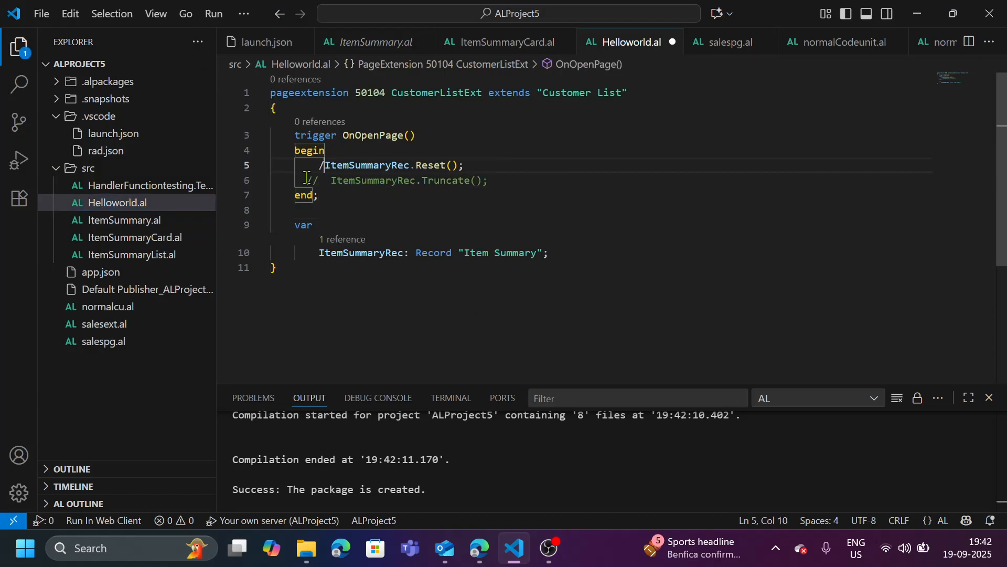
type("/")
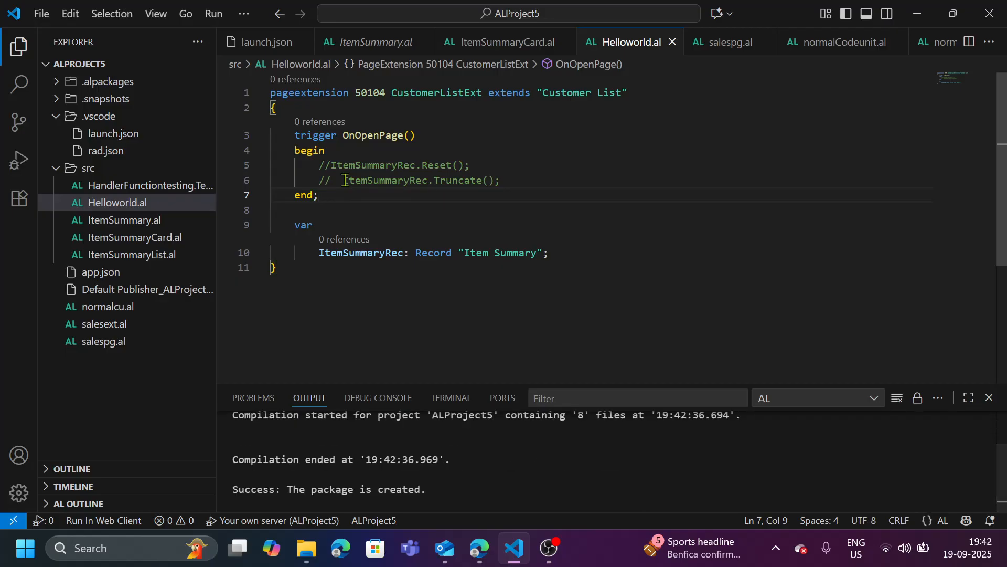
- Launch a publish to Business Central and cancel it from the 'AL: Publish/Attach' notification
left_click(213, 13)
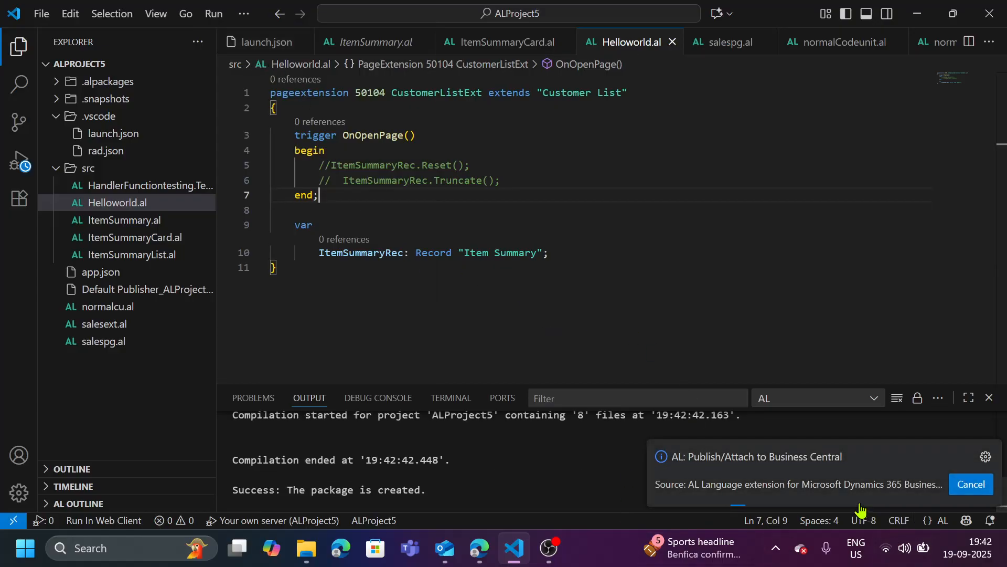
mouse_move(971, 484)
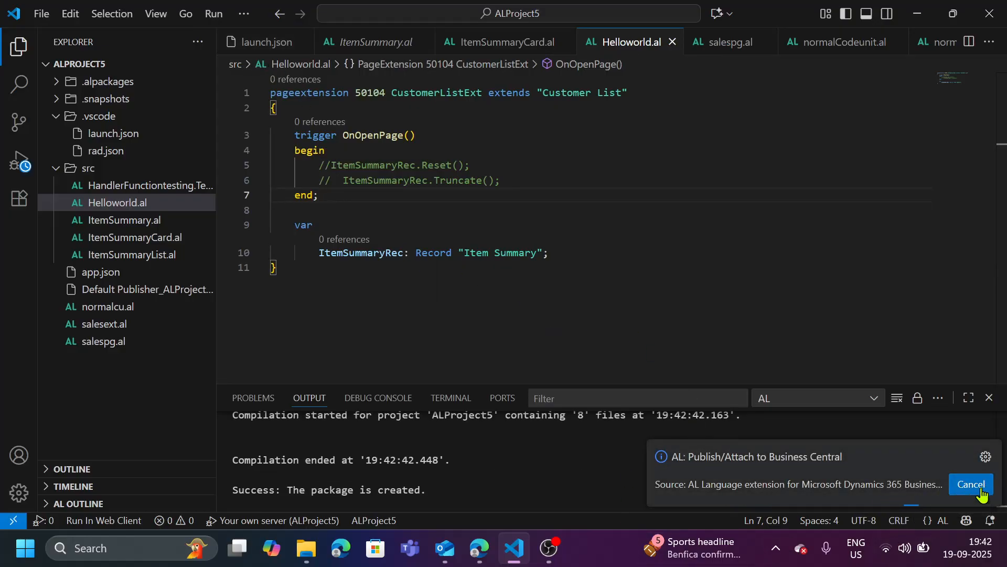
left_click(971, 484)
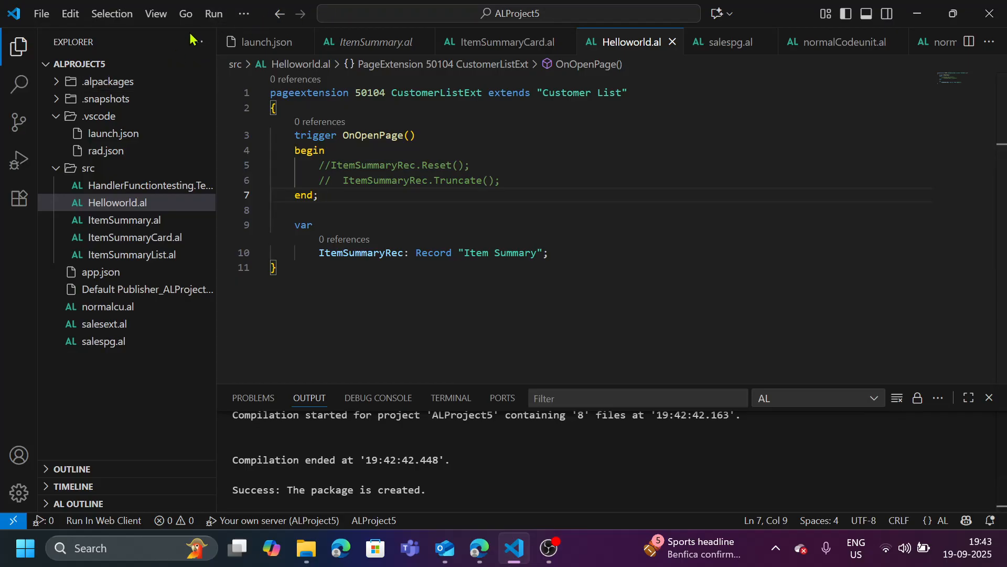
- Run the extension without debugging after uncommenting the ItemSummaryRec Reset and Truncate lines
left_click(213, 12)
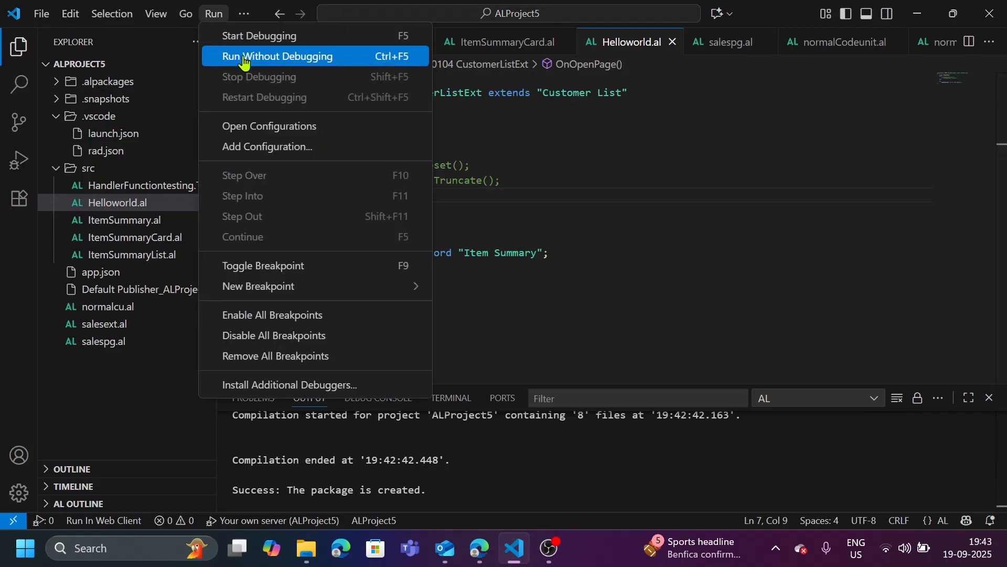
left_click(277, 56)
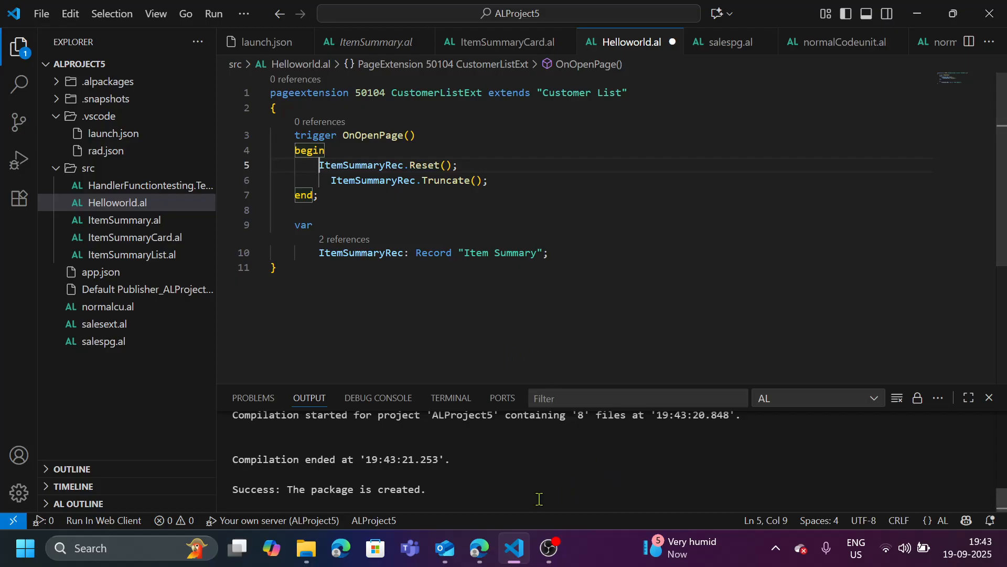
mouse_move(479, 548)
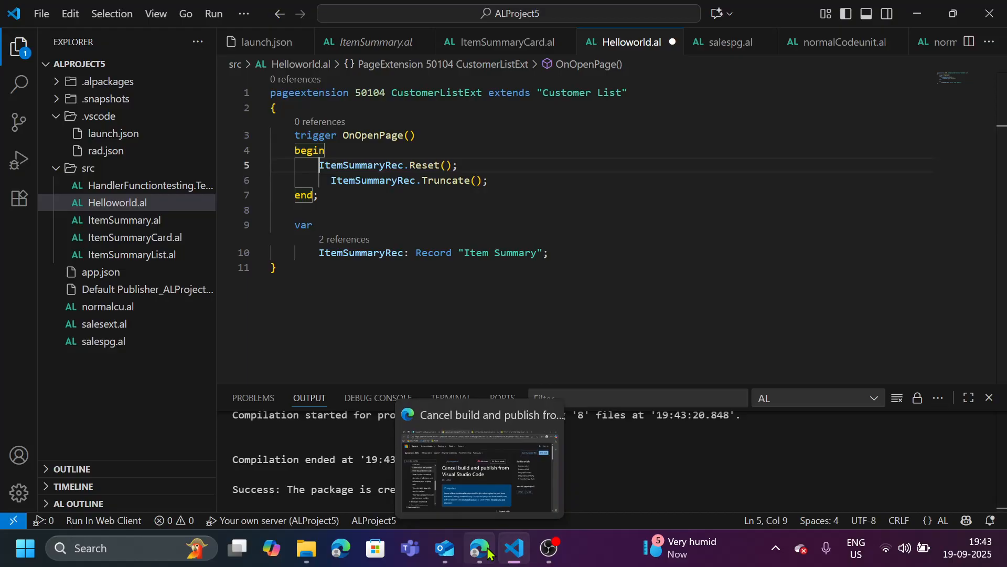
left_click(478, 547)
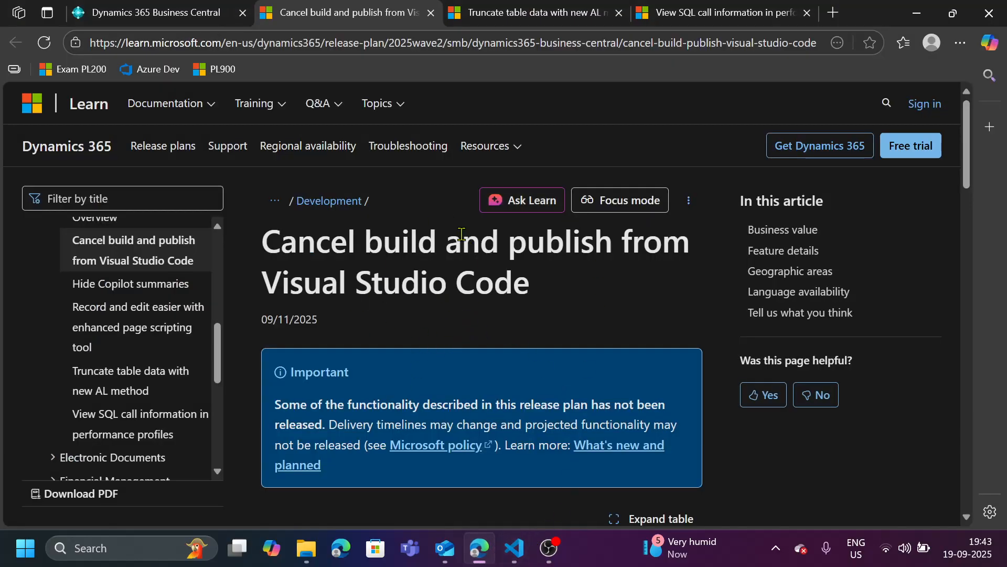
mouse_move(506, 337)
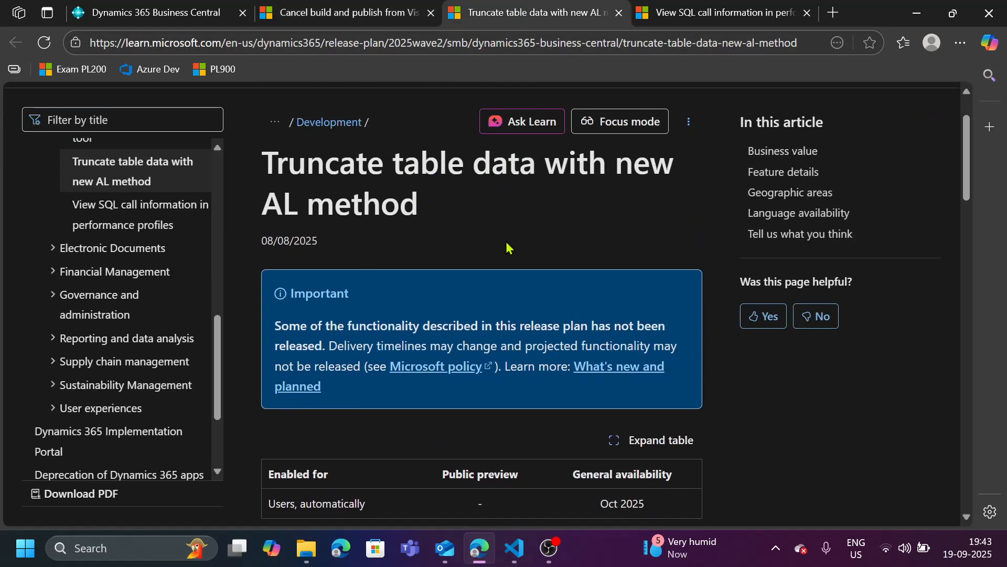
scroll("down", 3)
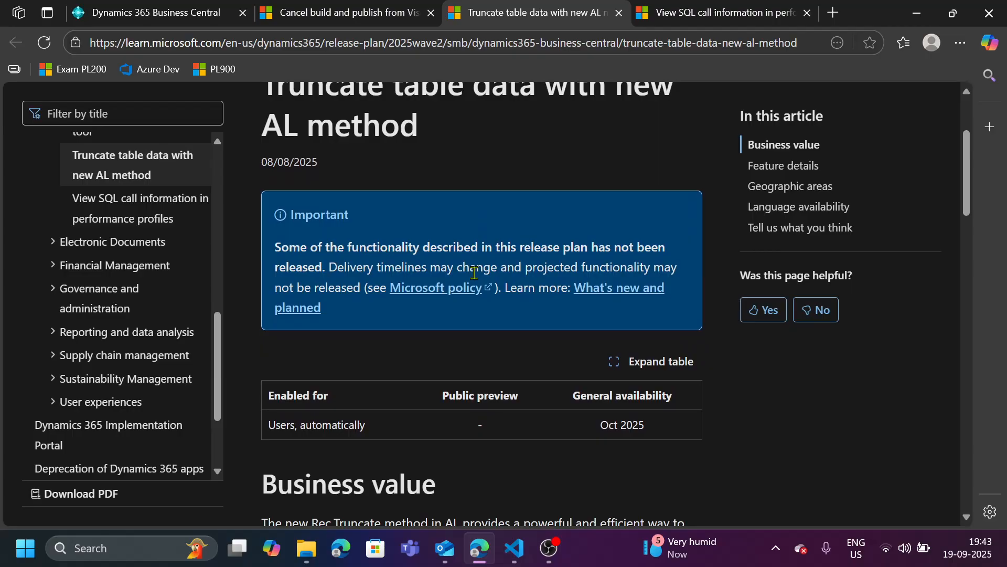
mouse_move(519, 332)
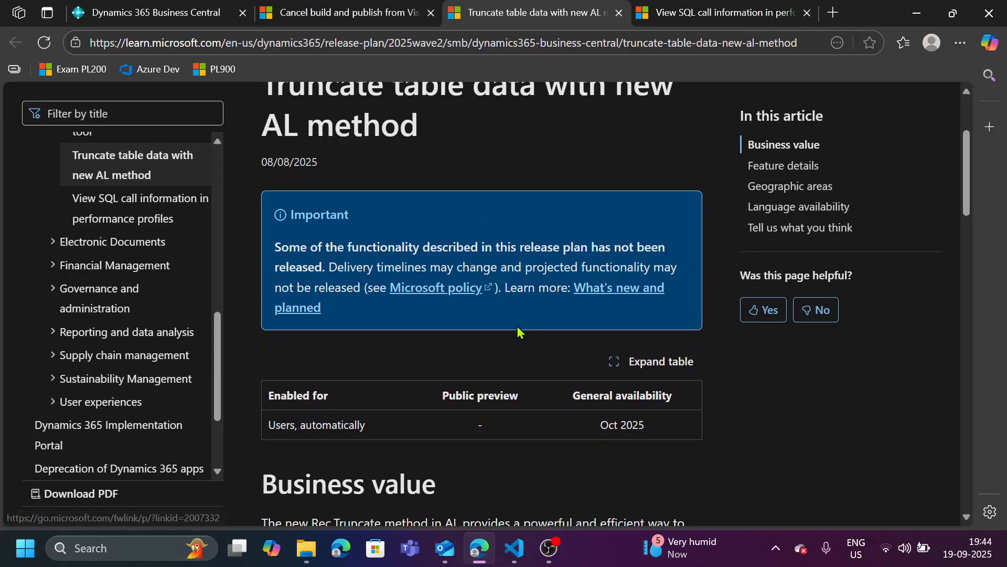
mouse_move(553, 419)
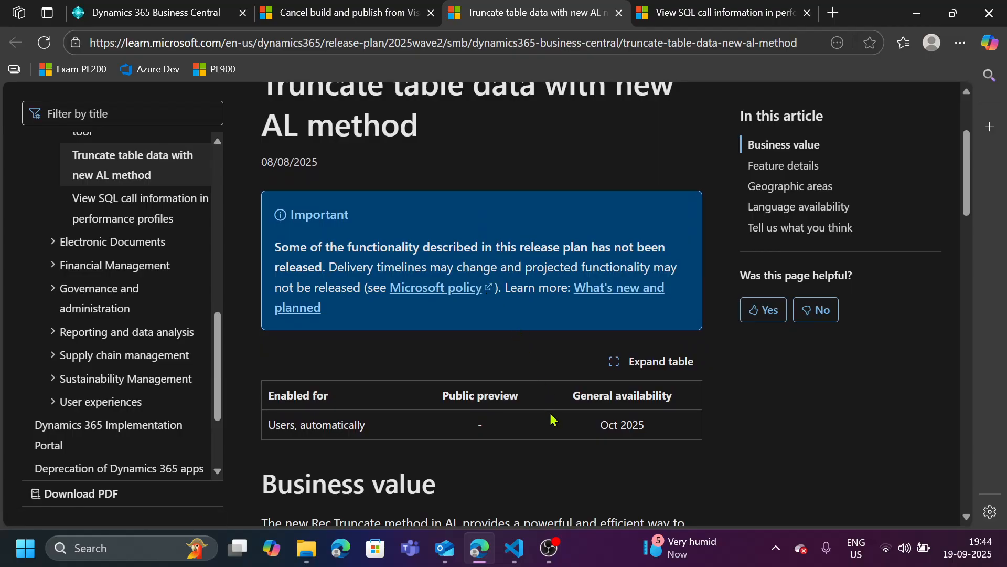
scroll("down", 3)
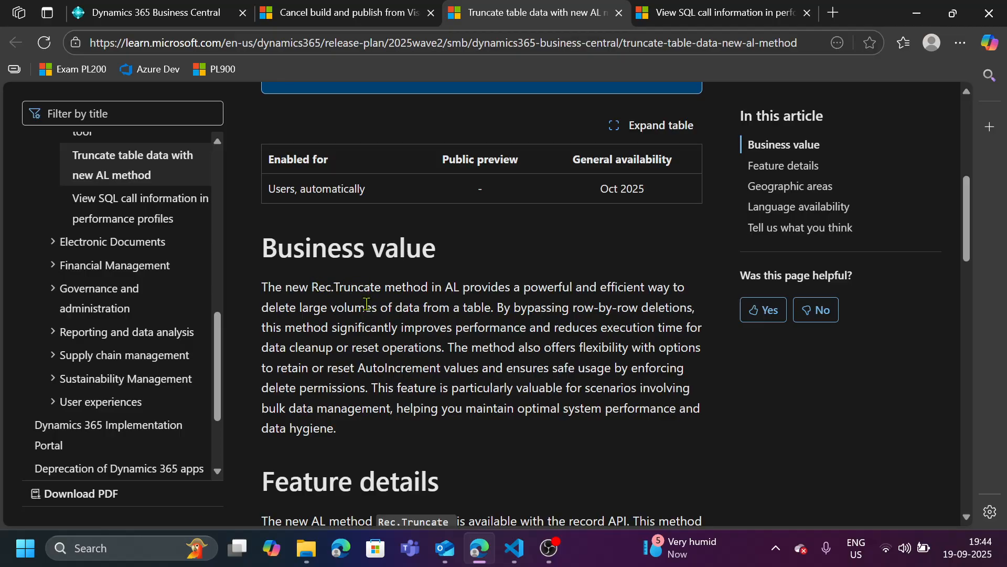
mouse_move(497, 322)
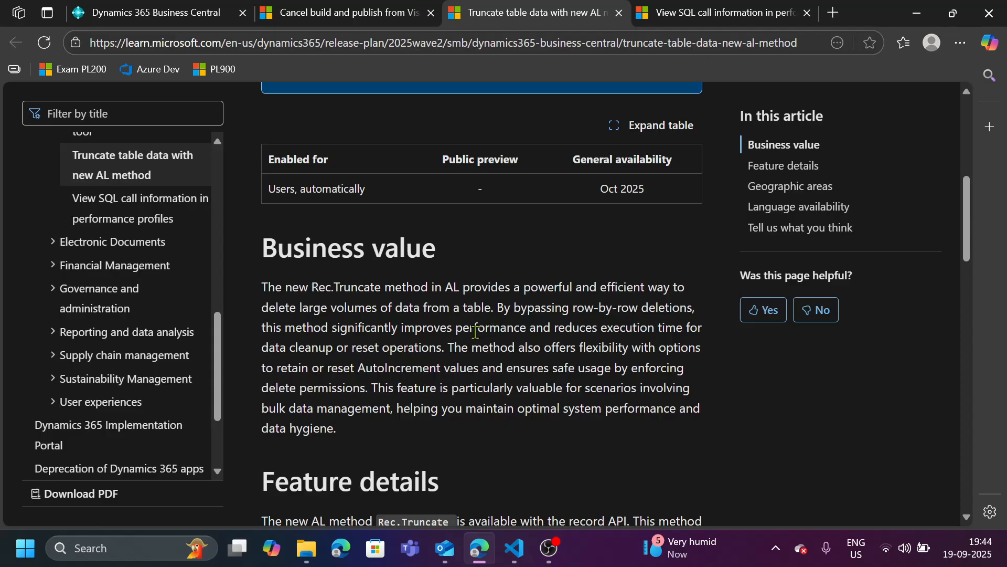
mouse_move(578, 321)
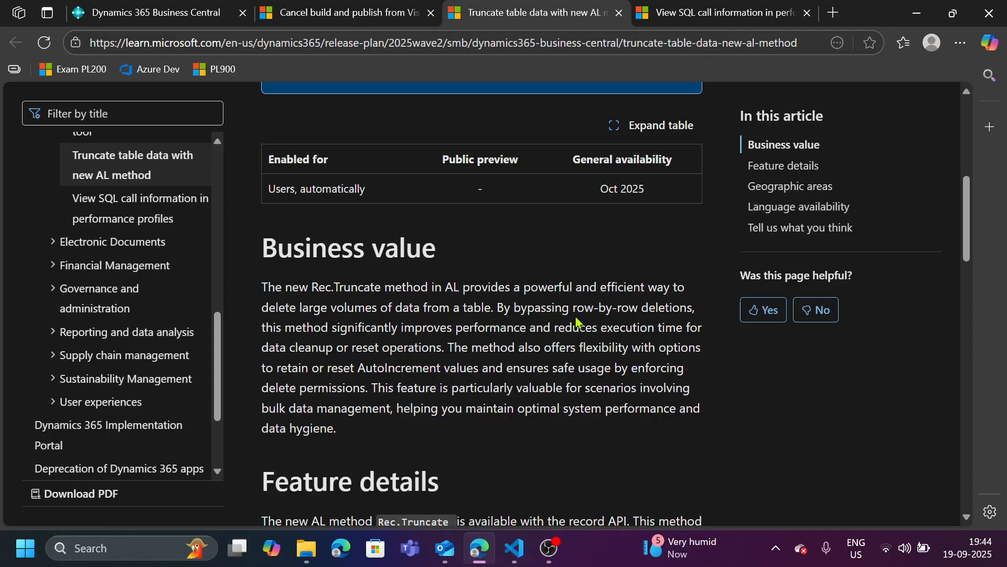
mouse_move(410, 330)
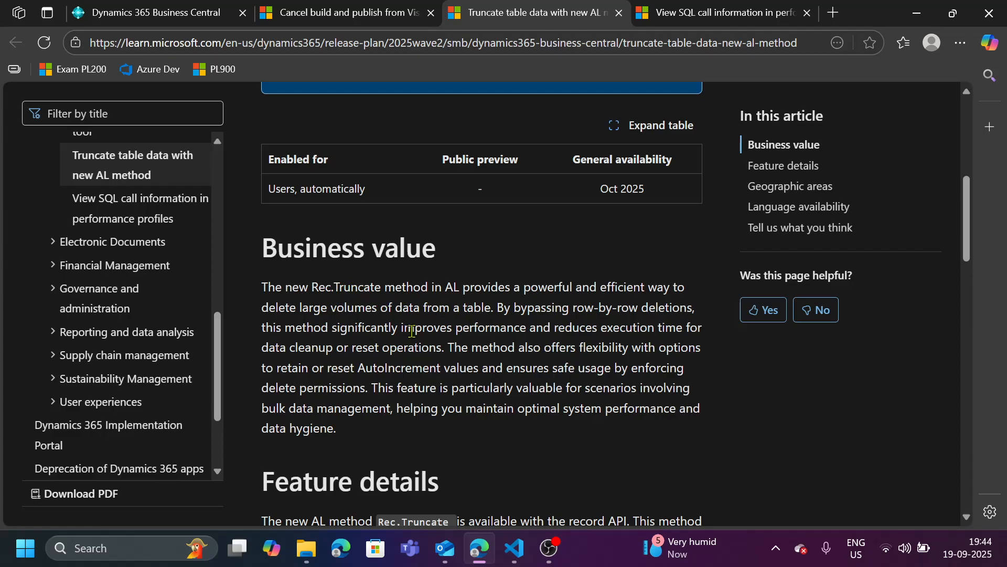
mouse_move(345, 352)
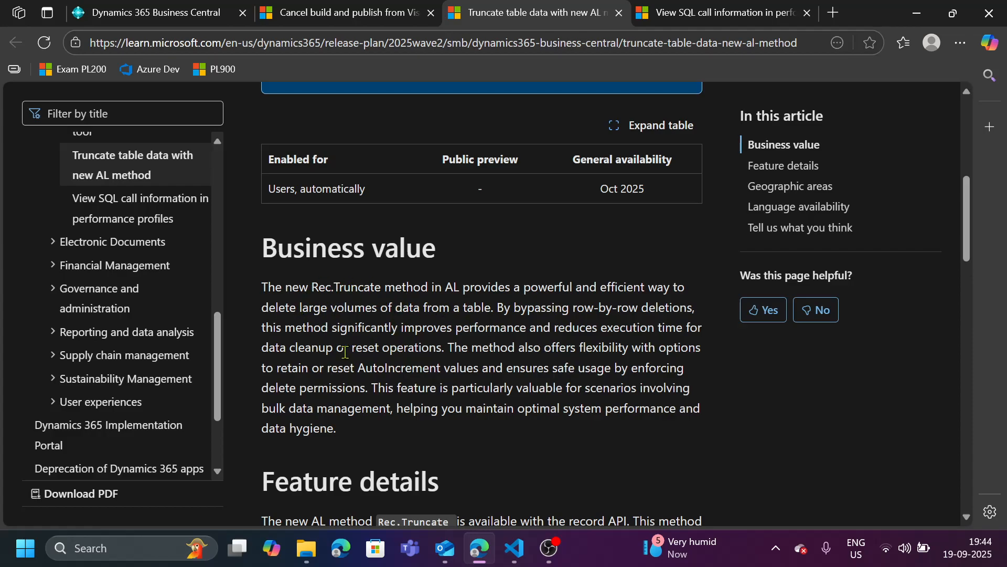
mouse_move(442, 302)
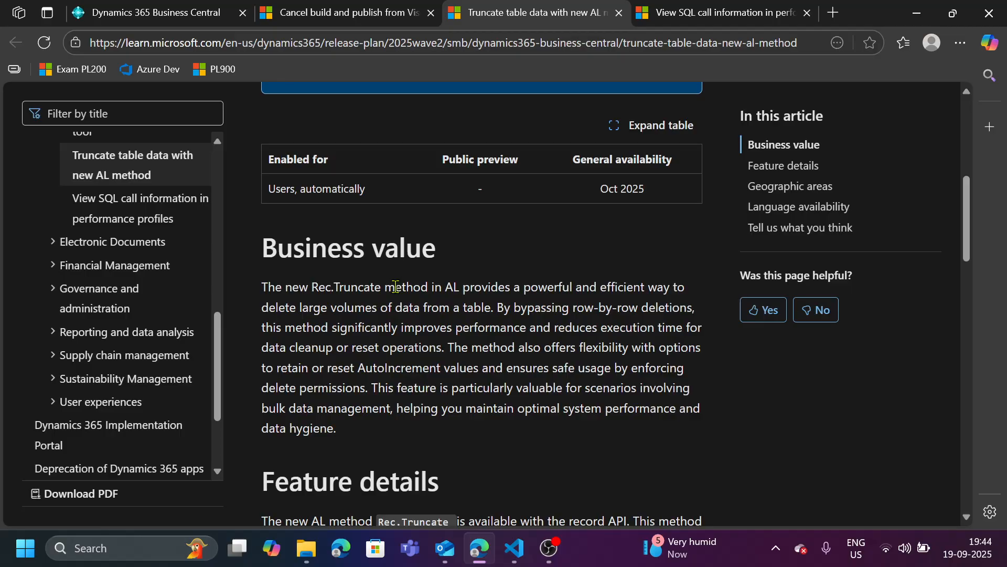
mouse_move(445, 382)
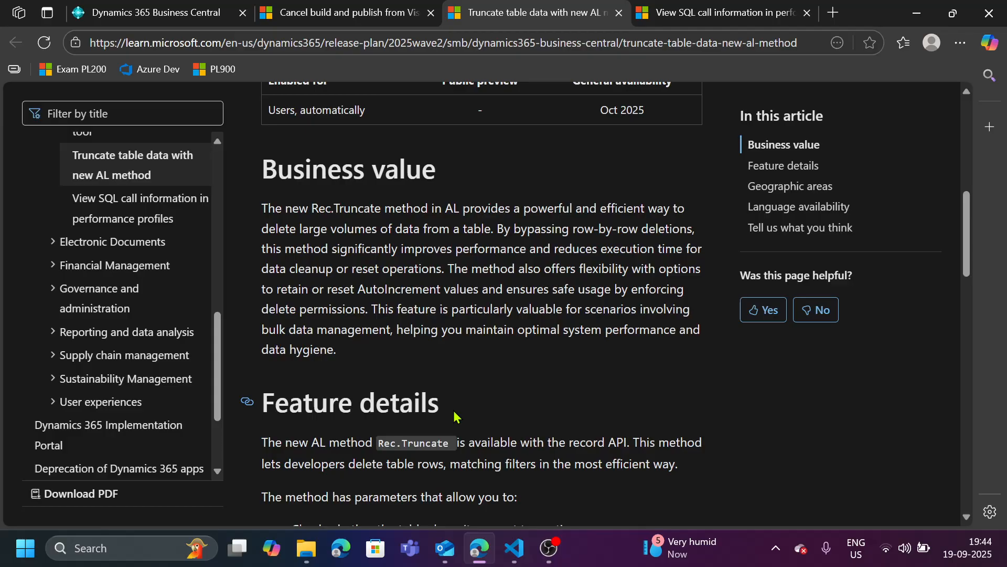
scroll("down", 3)
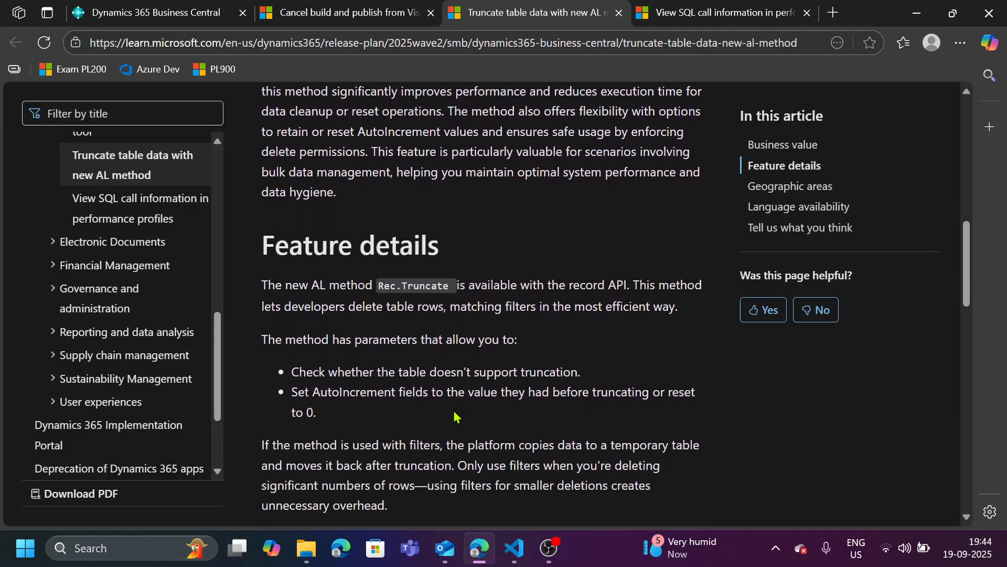
mouse_move(377, 294)
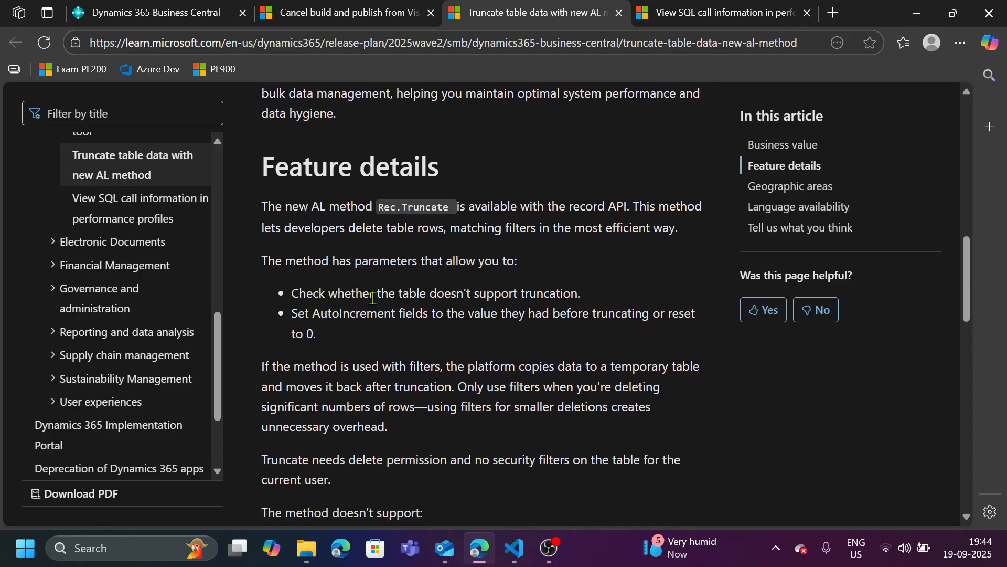
left_click_drag(378, 292, 575, 292)
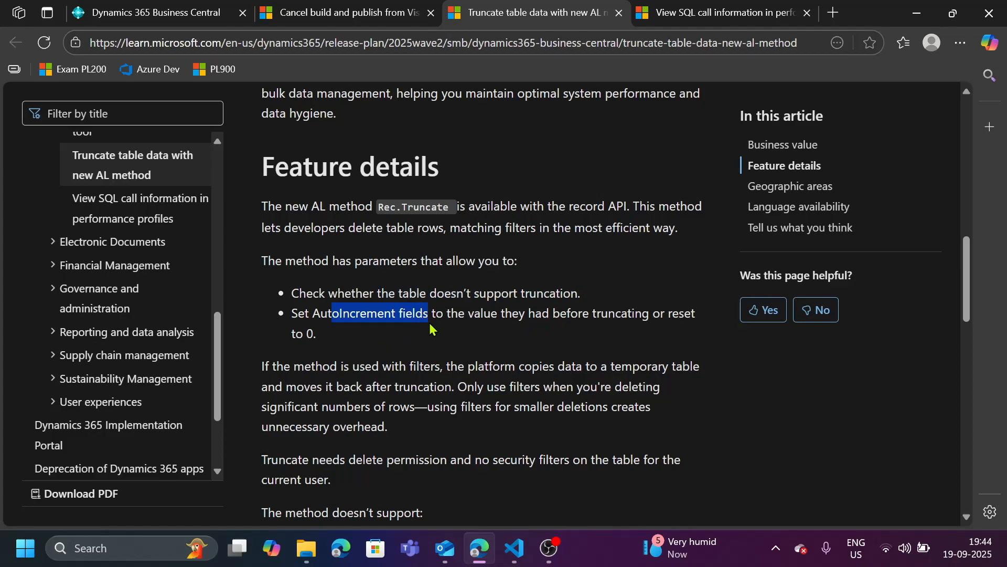
left_click_drag(428, 314, 469, 314)
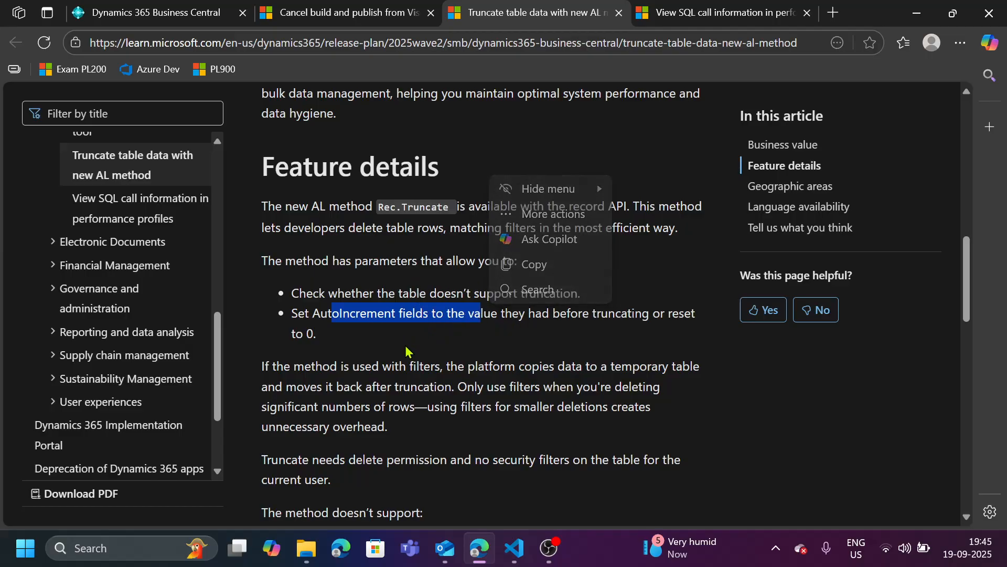
scroll("down", 3)
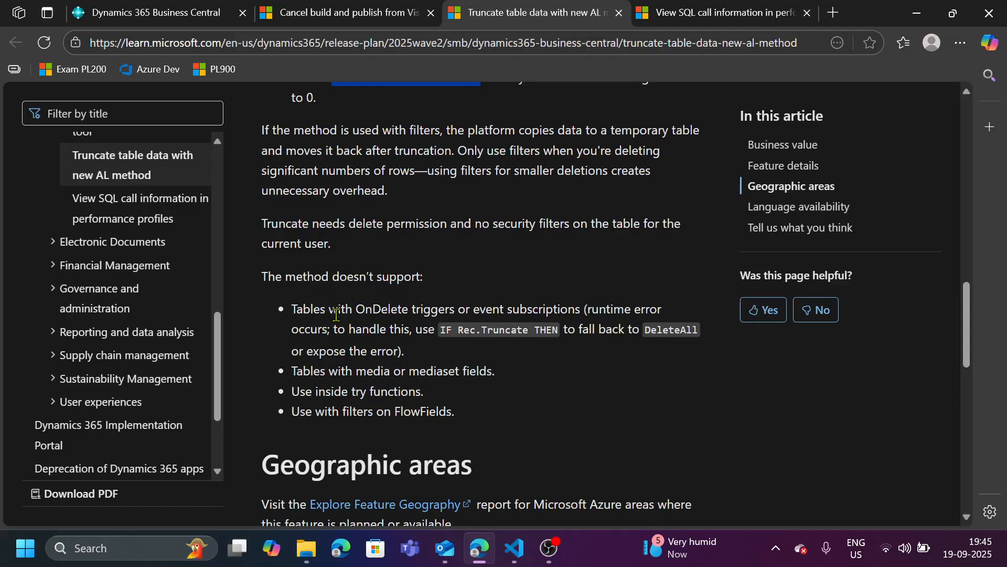
left_click_drag(354, 308, 492, 309)
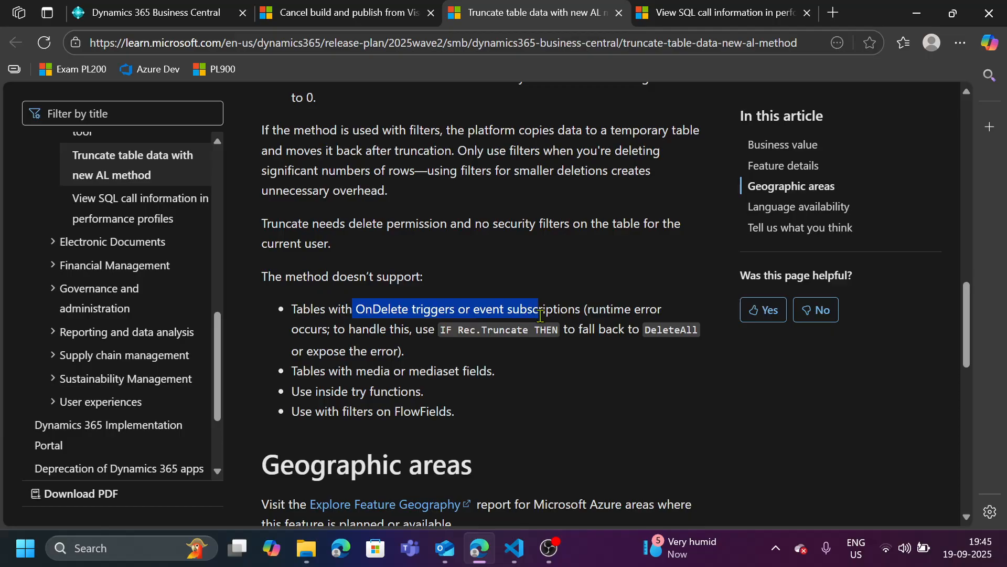
scroll("down", 3)
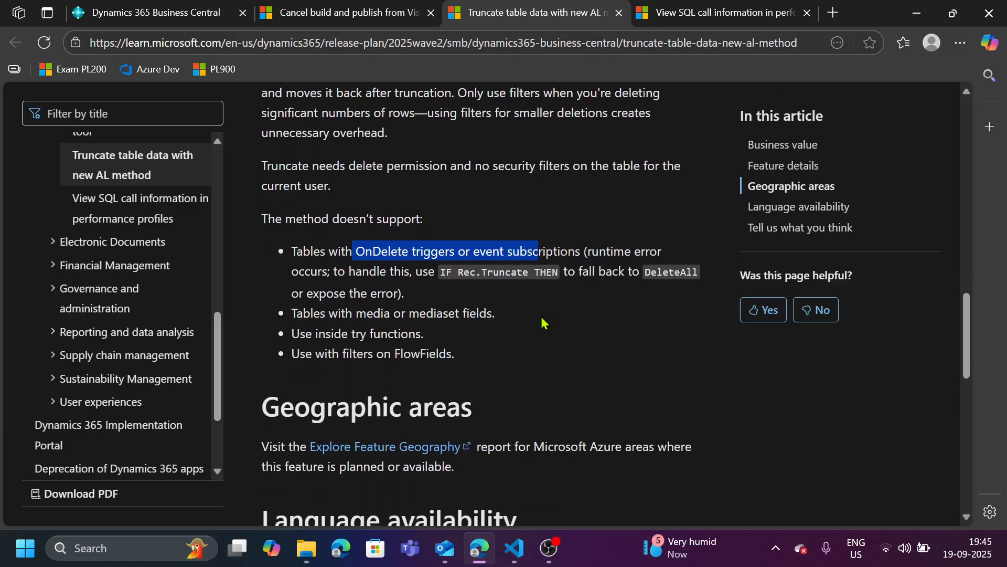
scroll("down", 3)
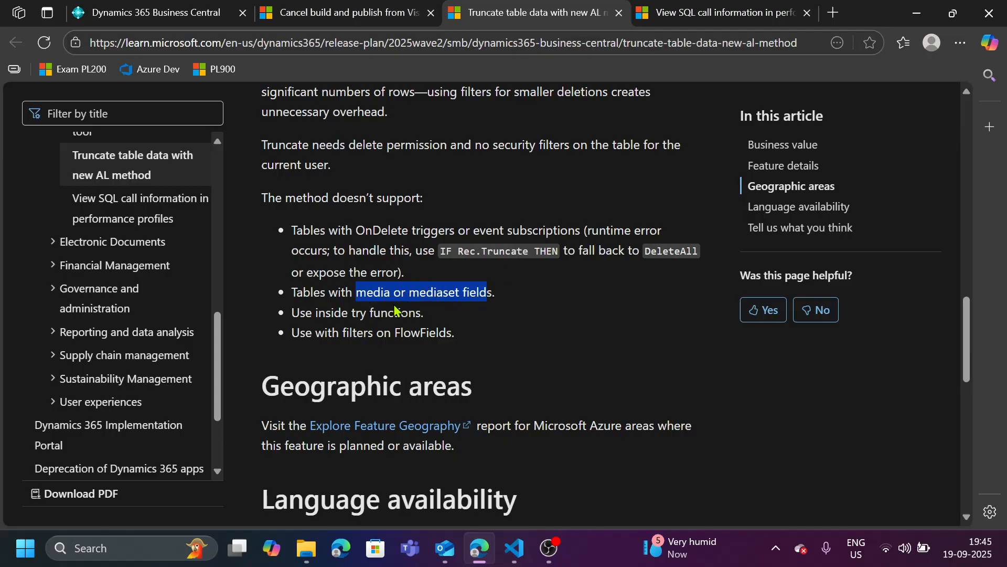
left_click(355, 313)
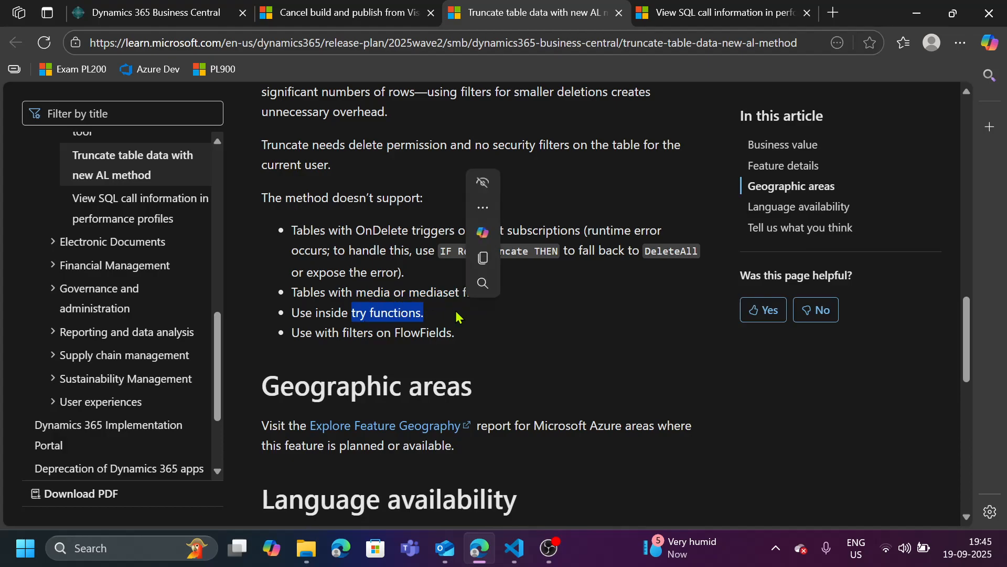
mouse_move(388, 340)
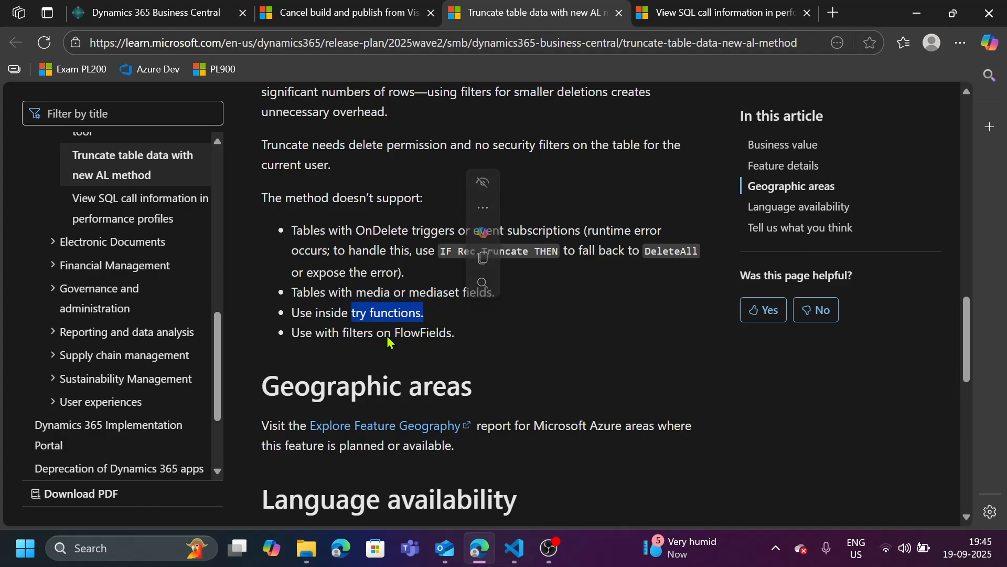
double_click(415, 332)
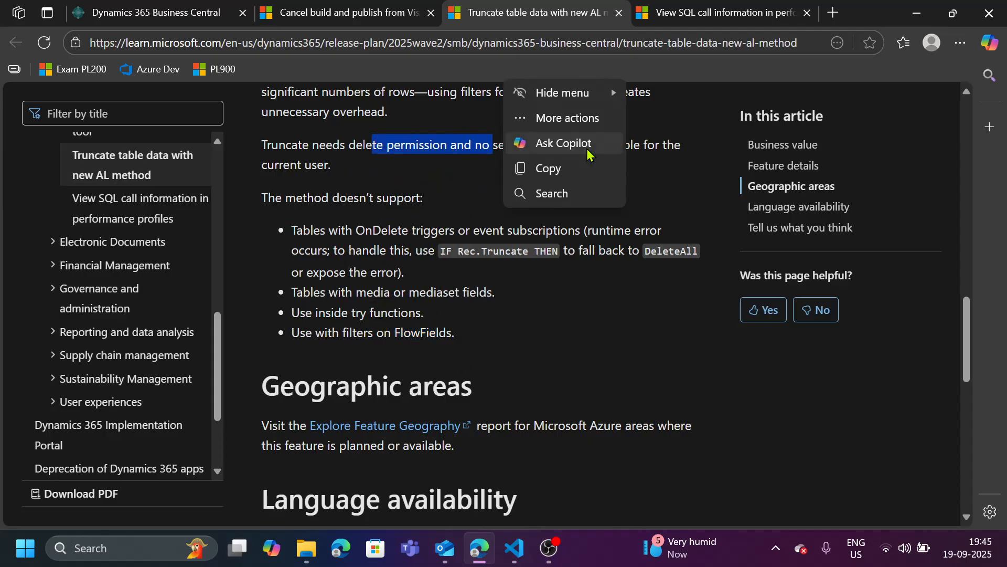
mouse_move(626, 217)
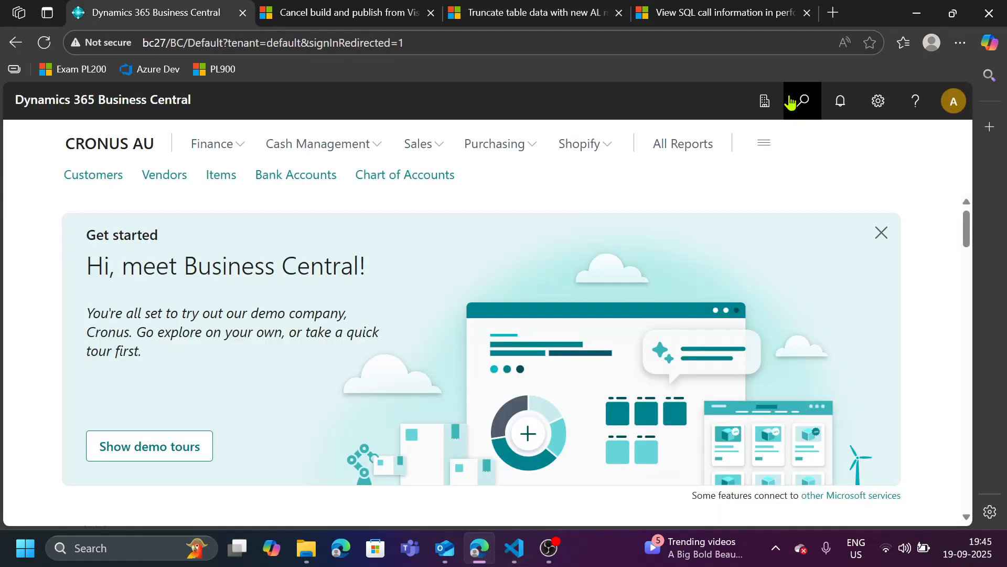
- Search Tell Me for 'ite' and open Item Summary List, hitting the page 50103 build error
type("ite")
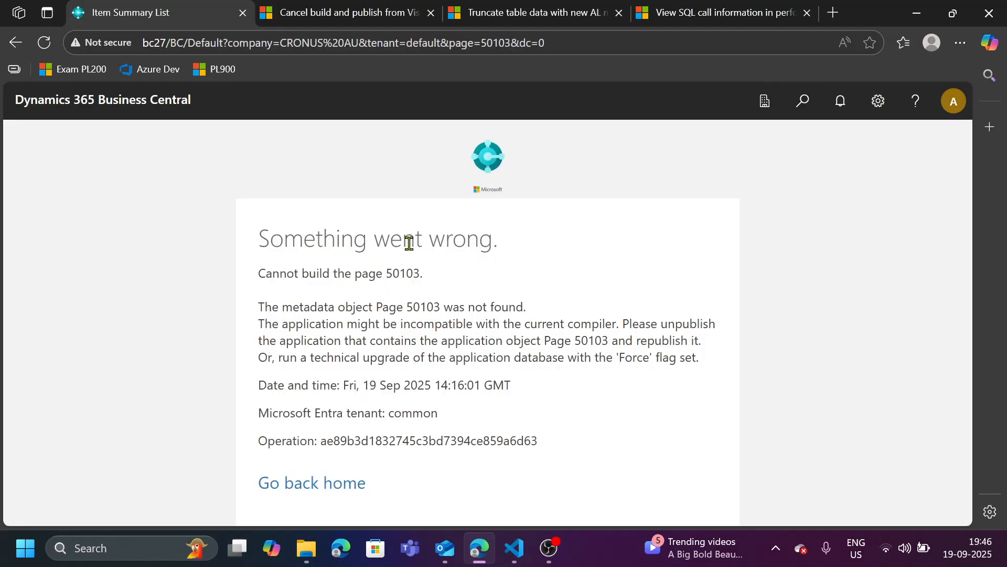
mouse_move(347, 306)
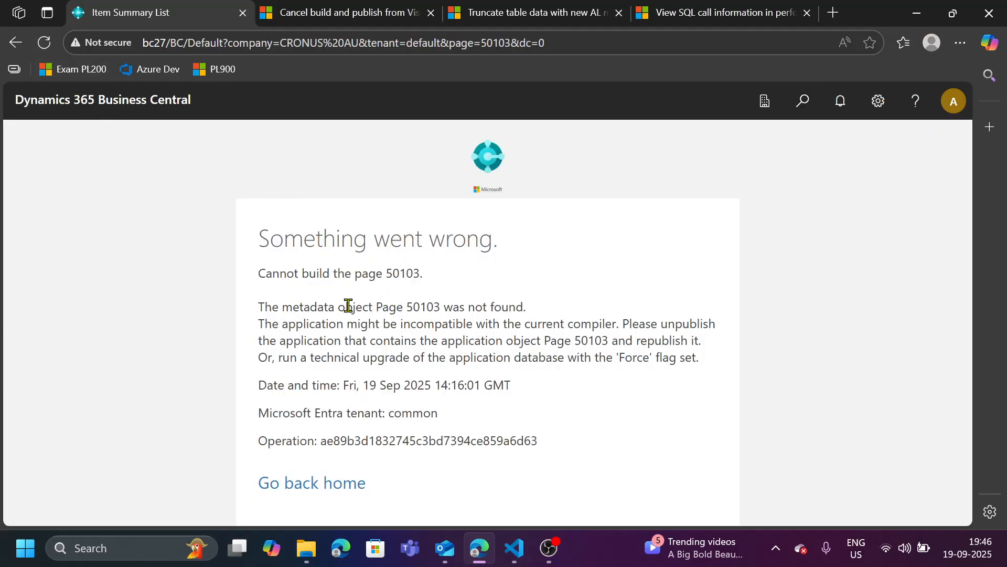
mouse_move(465, 335)
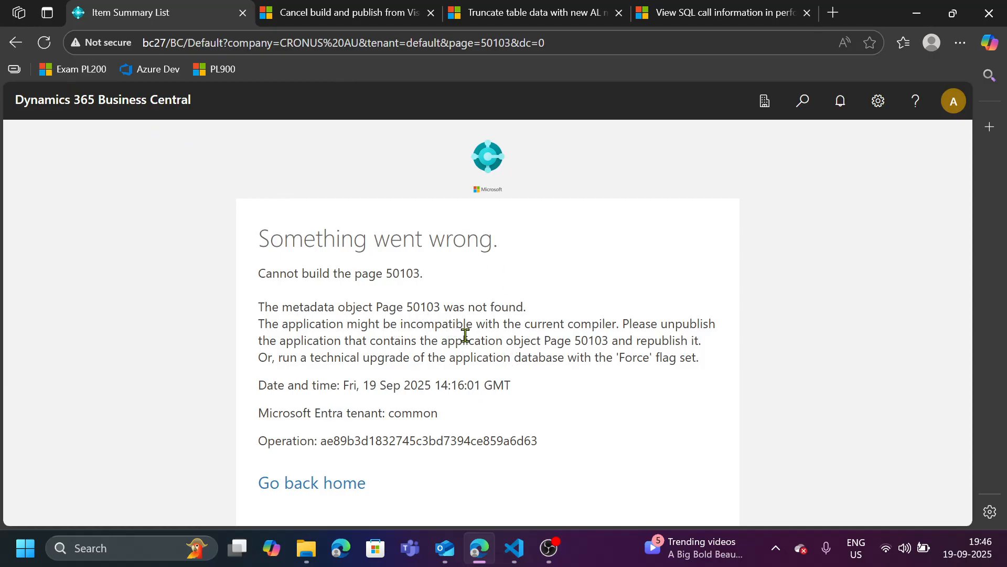
mouse_move(514, 548)
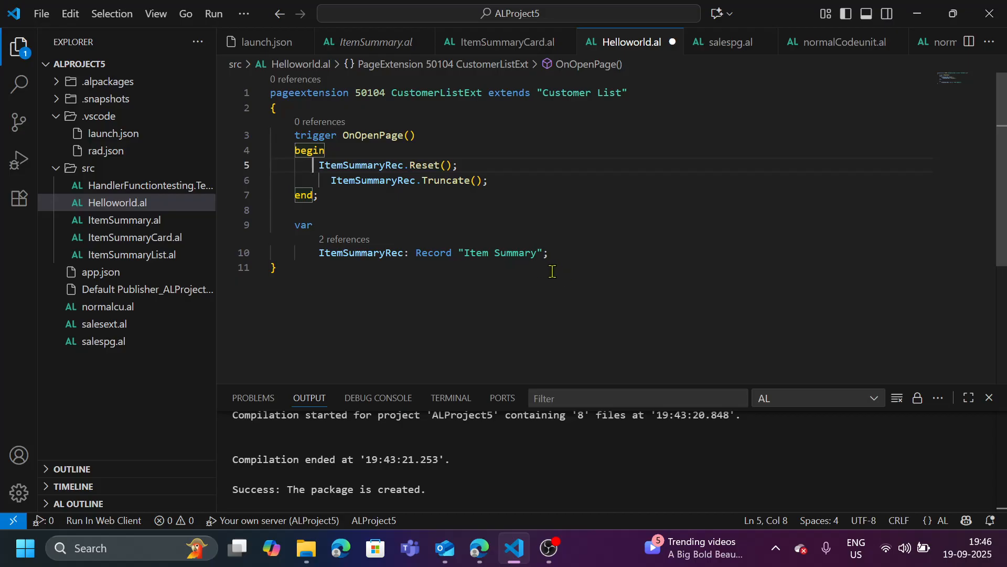
- Add a Rec.Truncate() call in OnOpenPage below ItemSummaryRec.Truncate(), accepting the Truncate suggestion
double_click(499, 253)
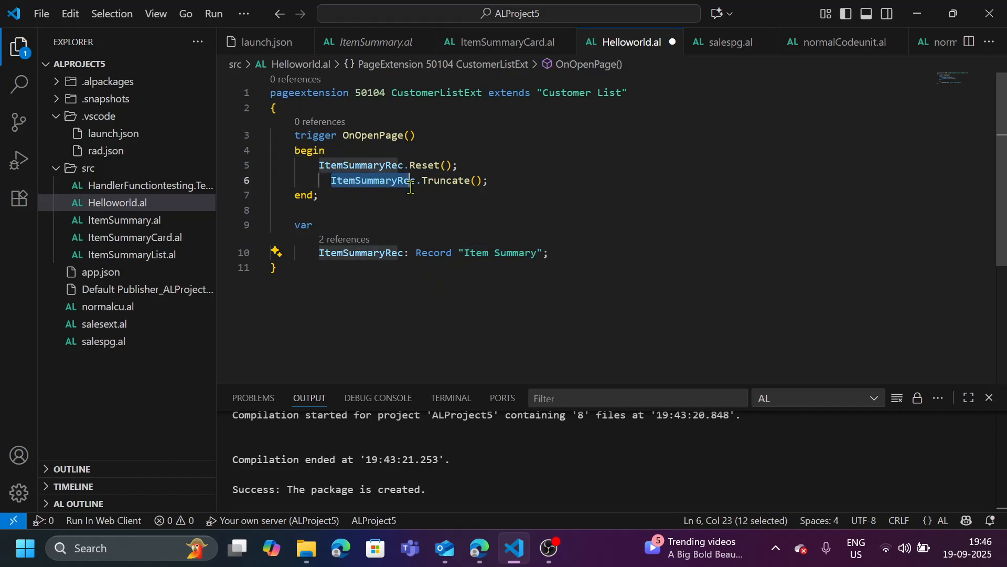
left_click(491, 180)
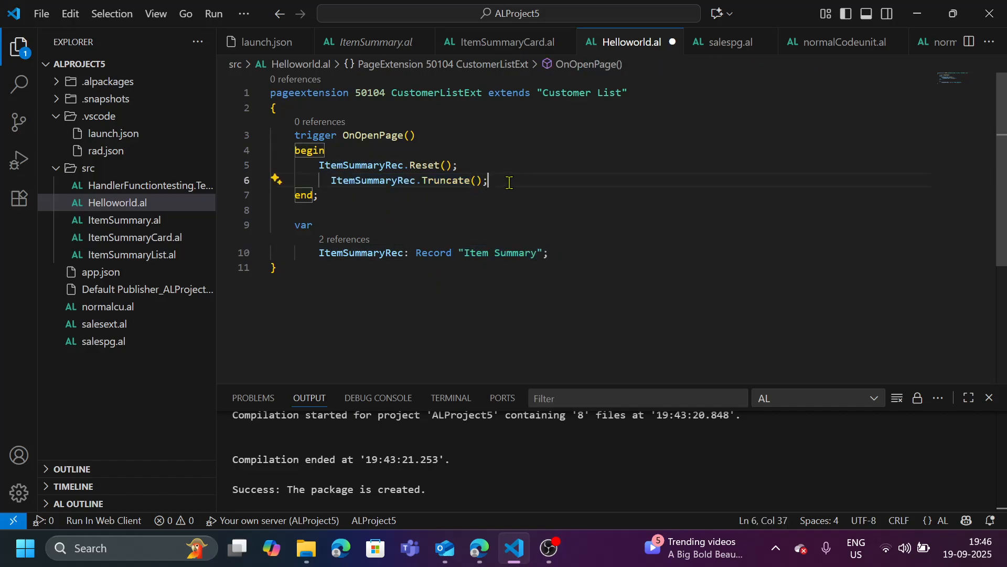
left_click_drag(488, 181, 331, 180)
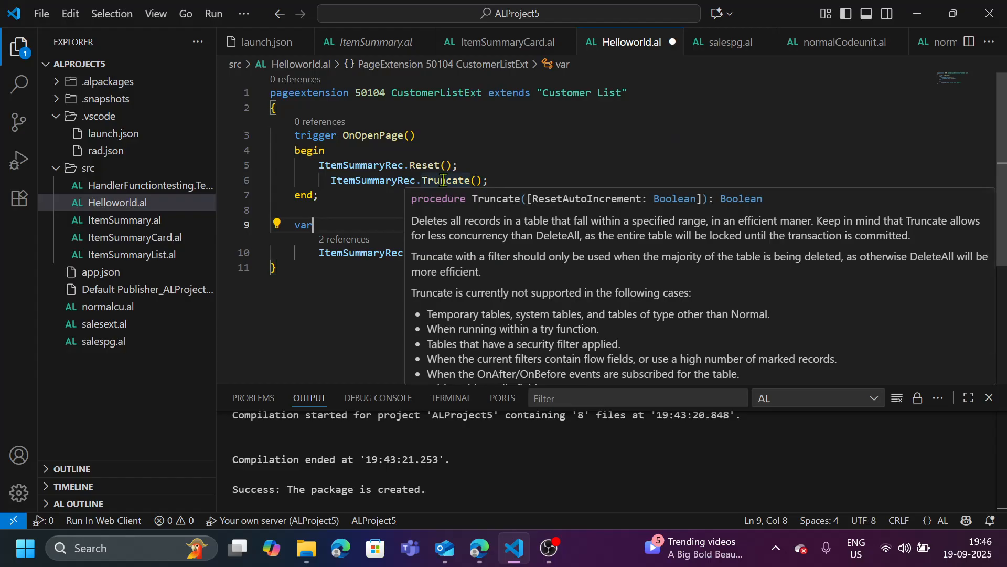
mouse_move(505, 308)
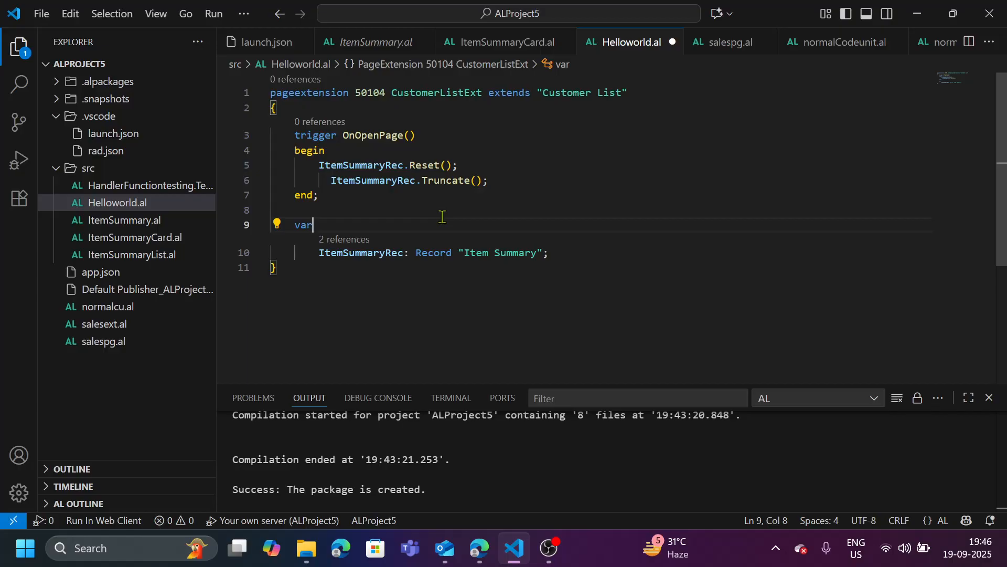
mouse_move(425, 164)
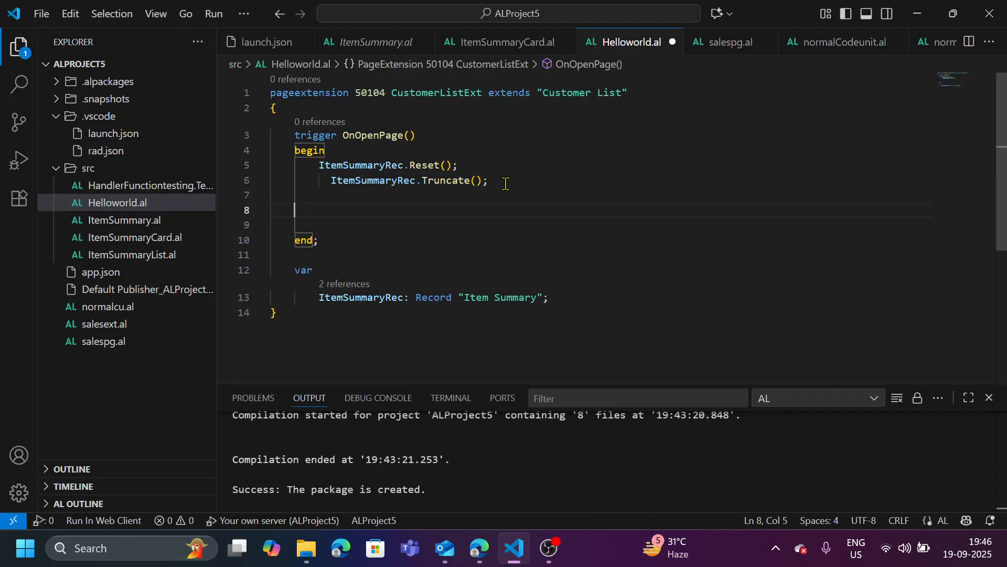
type("rc")
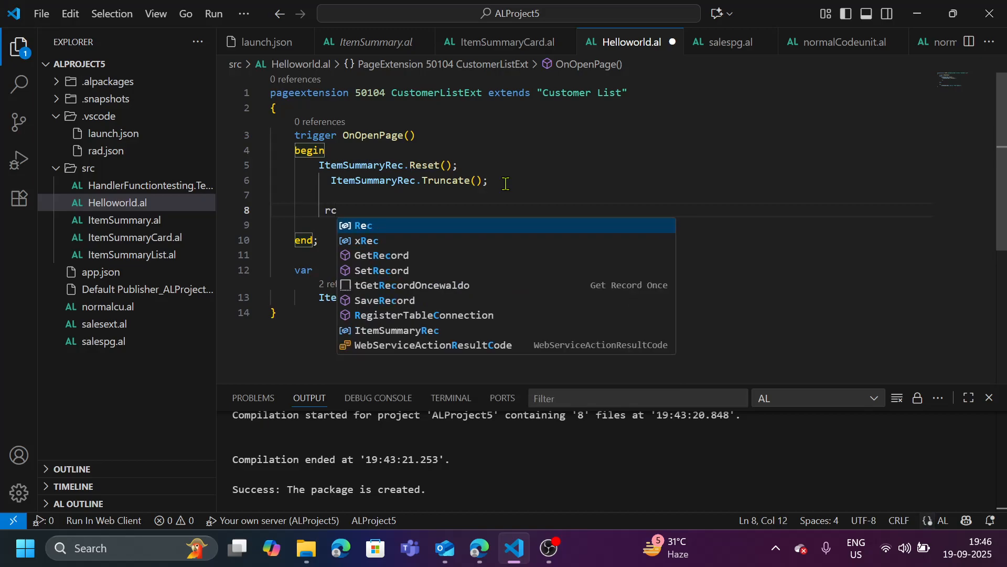
type("ec.tr")
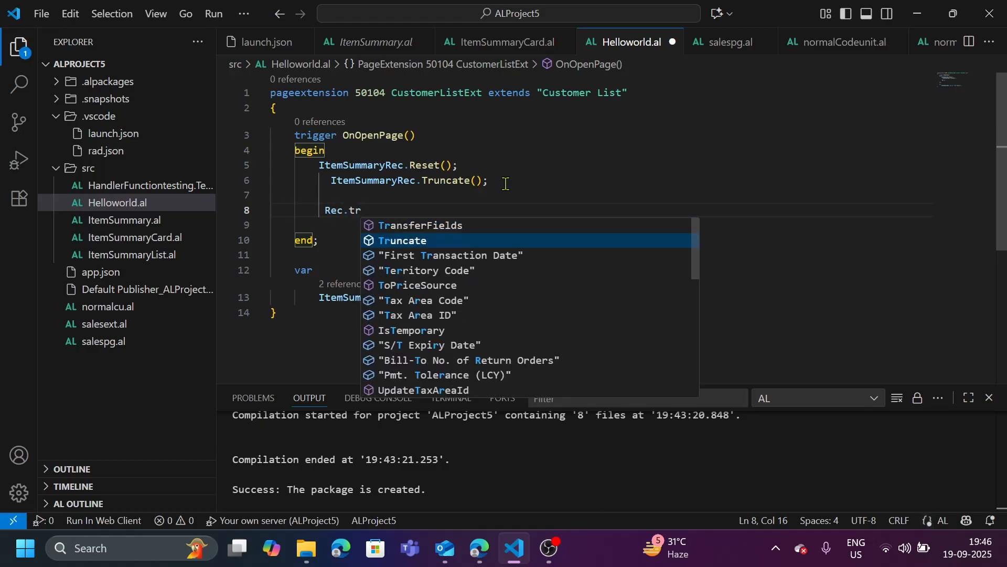
key("Tab")
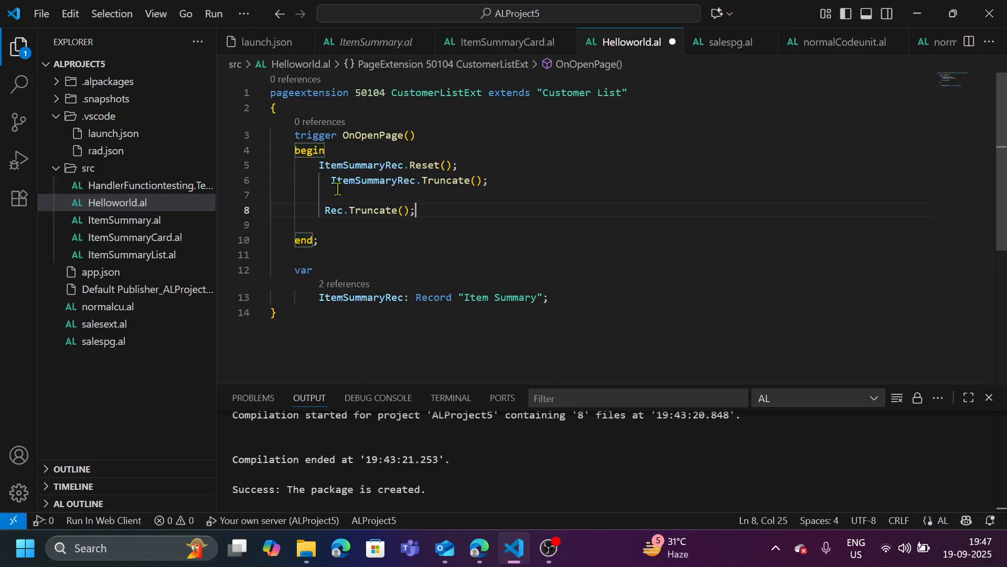
mouse_move(392, 195)
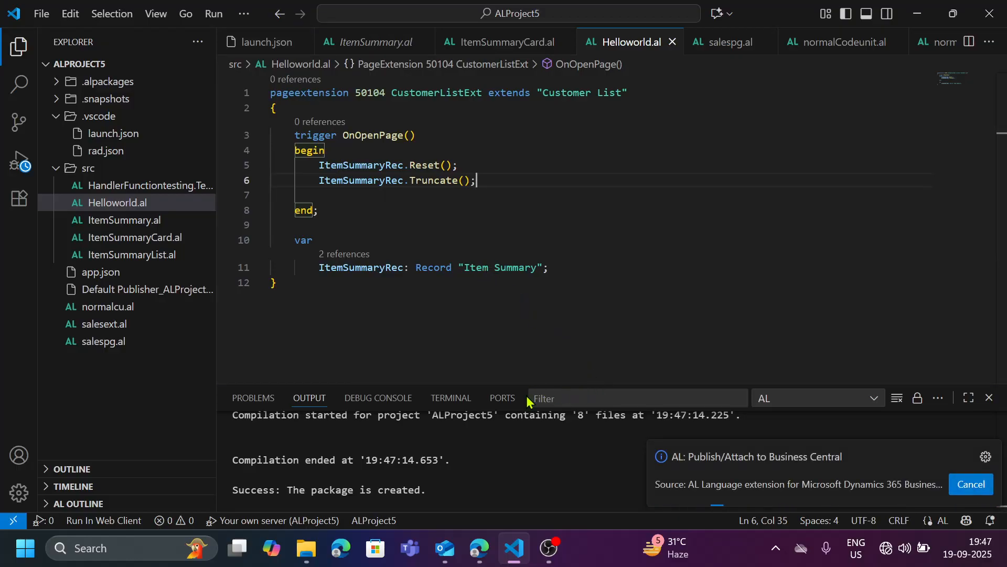
mouse_move(448, 523)
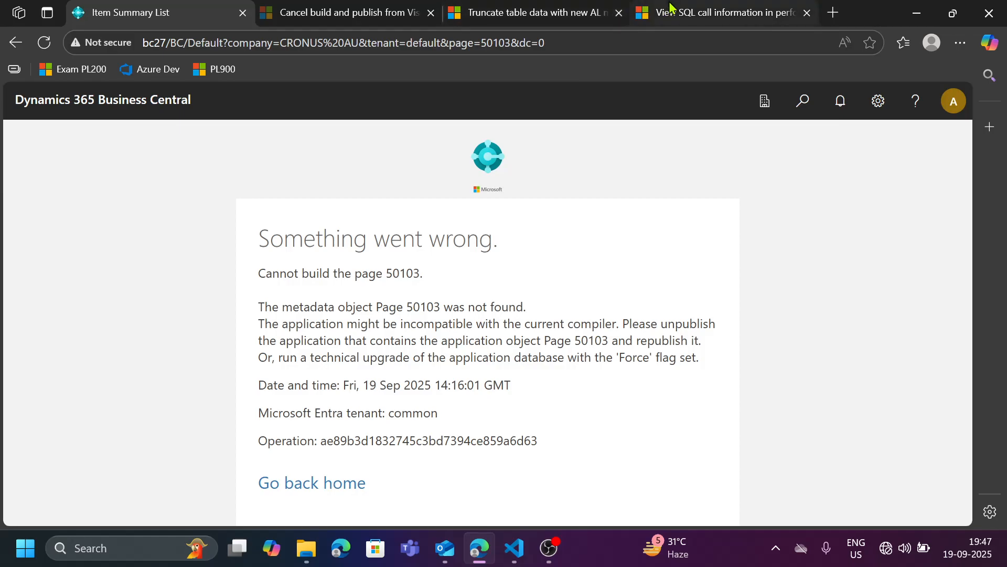
- Navigate to the Customers list (page 22) in a new browser tab
left_click(720, 12)
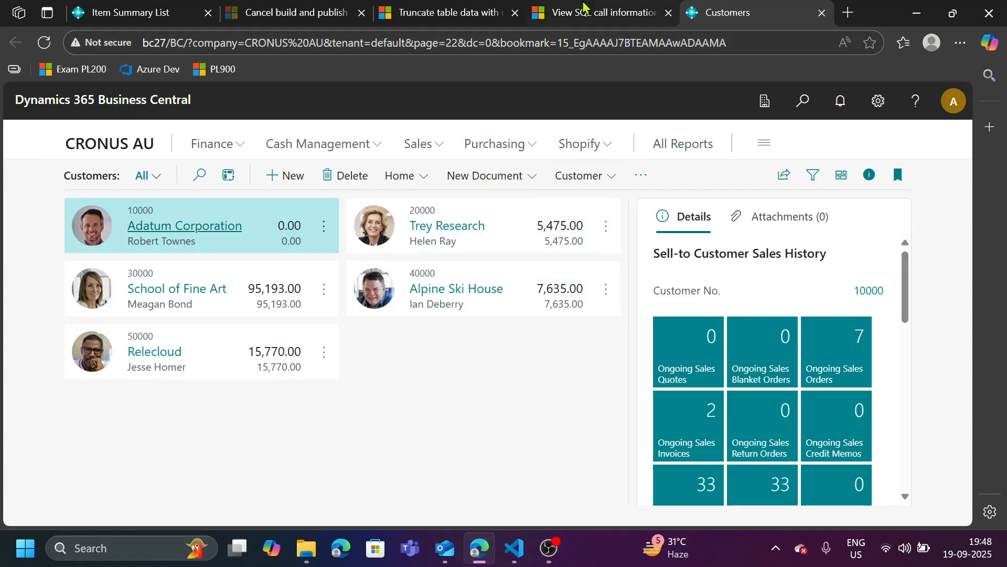
- Read the View SQL call information article down to its Business value section
left_click(600, 12)
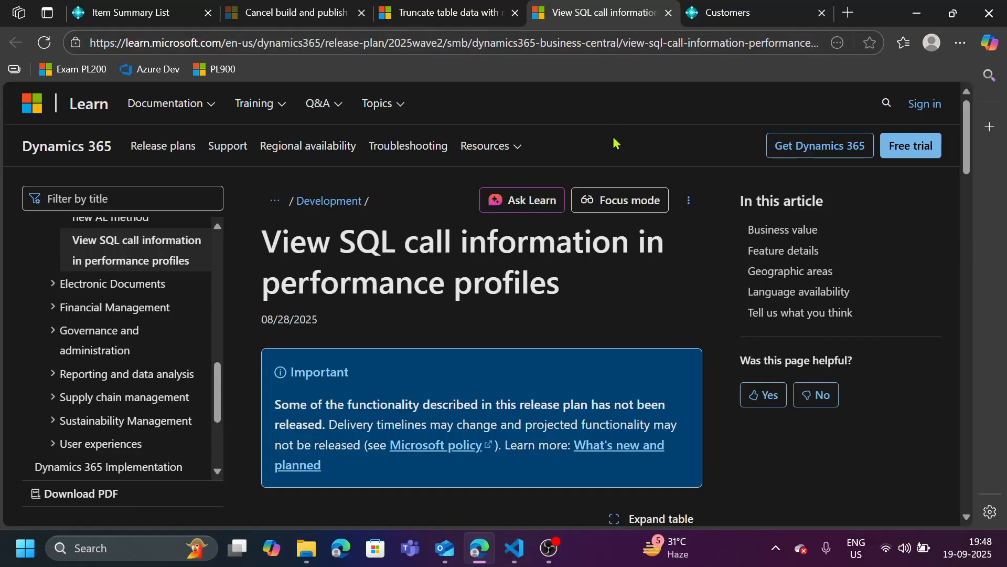
scroll("down", 3)
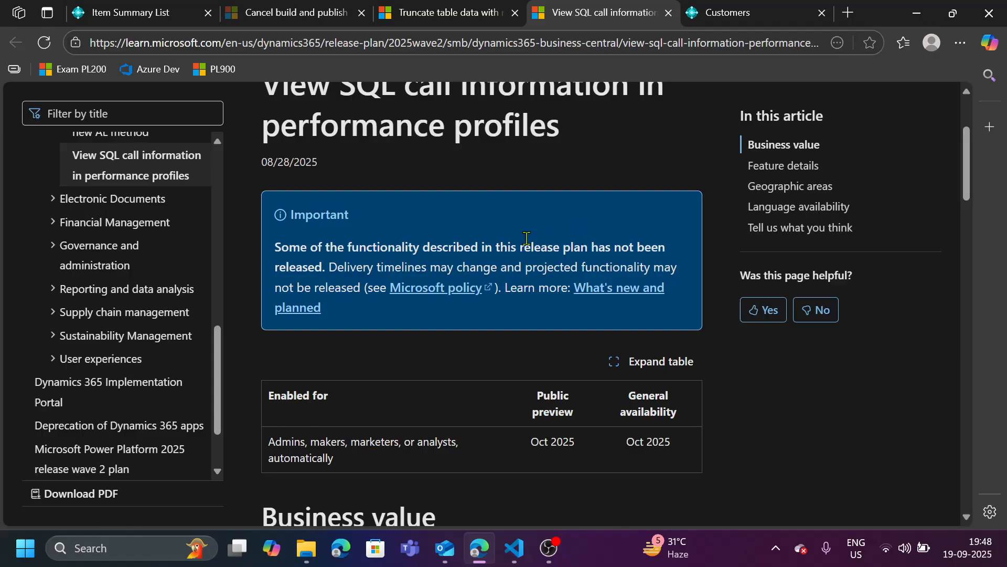
scroll("down", 3)
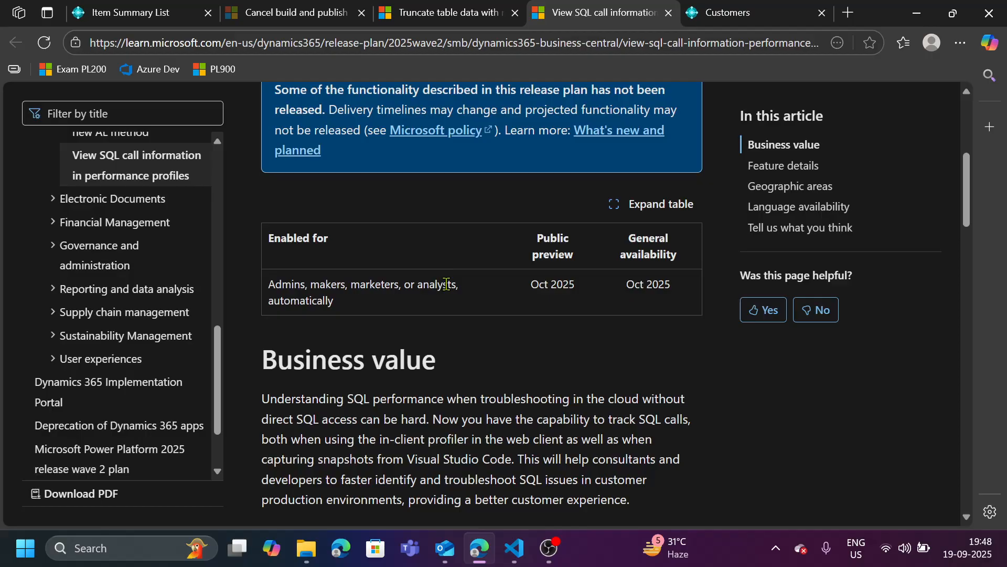
mouse_move(396, 206)
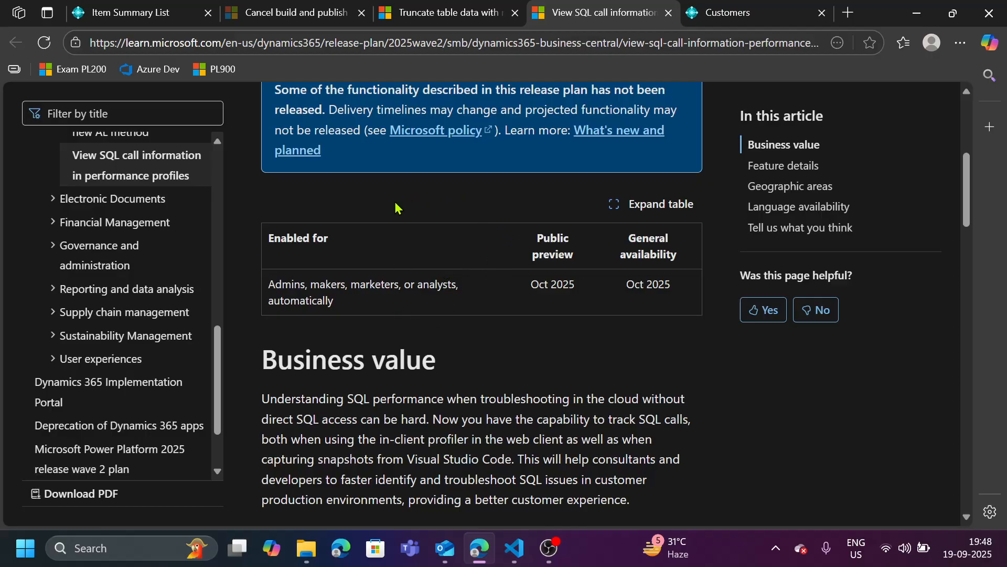
mouse_move(413, 267)
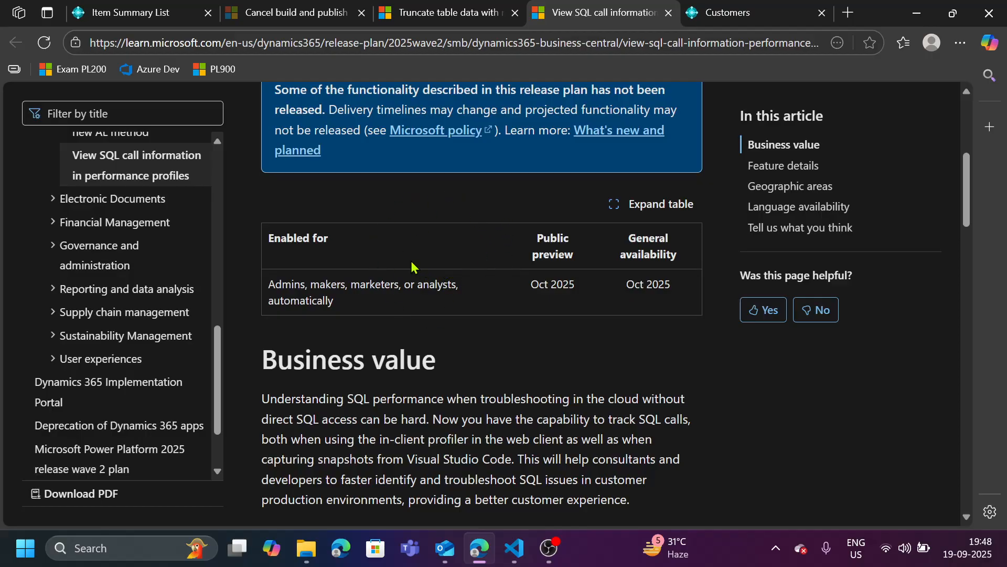
scroll("down", 3)
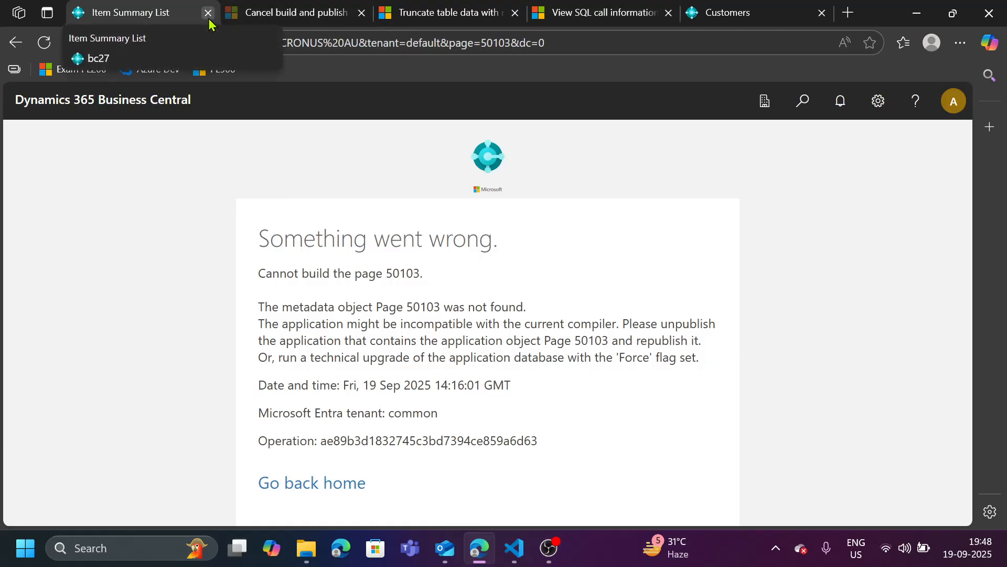
- Close the page 50103 error tab and reopen Item Summary List, now showing no records
left_click(207, 12)
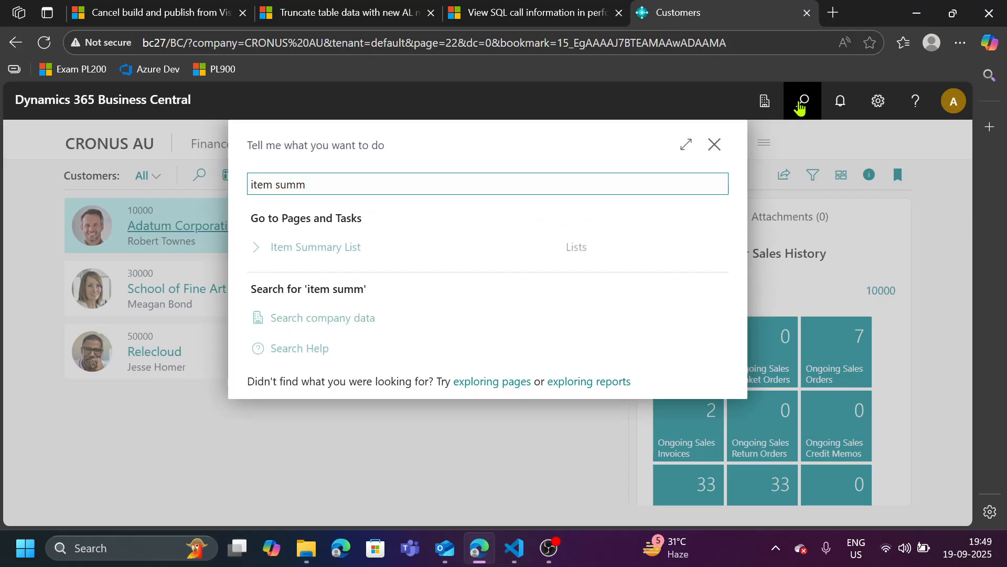
left_click(316, 246)
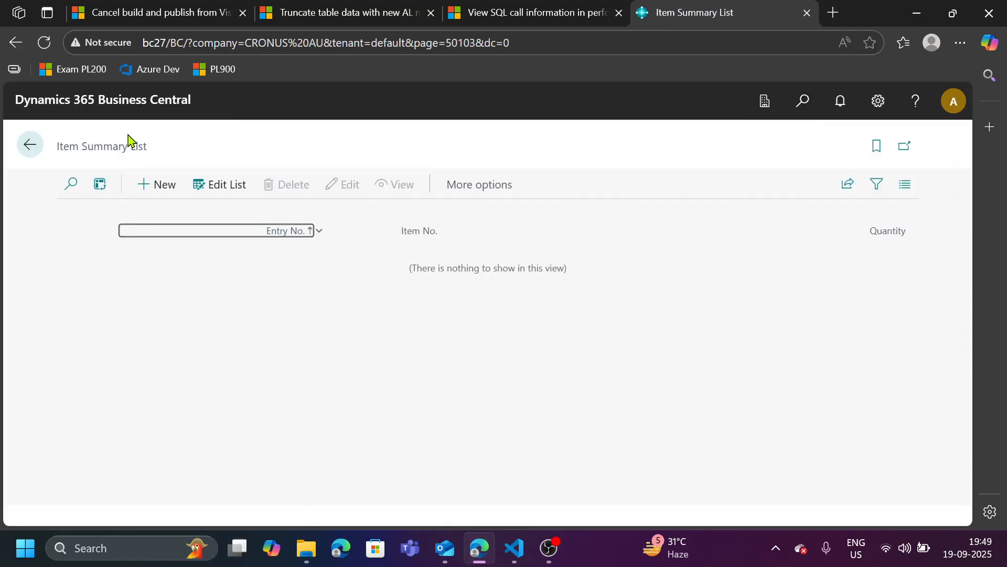
mouse_move(70, 161)
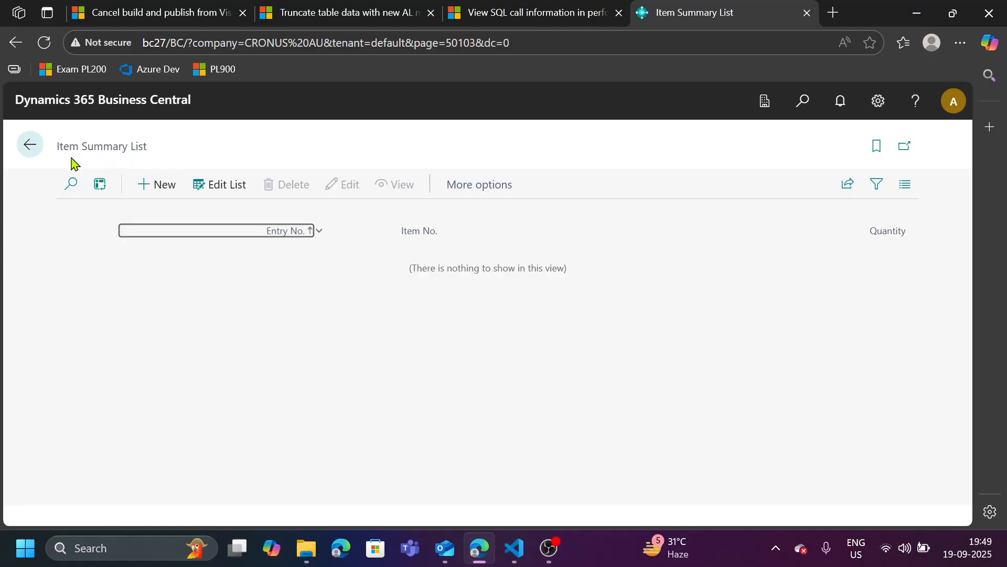
mouse_move(225, 262)
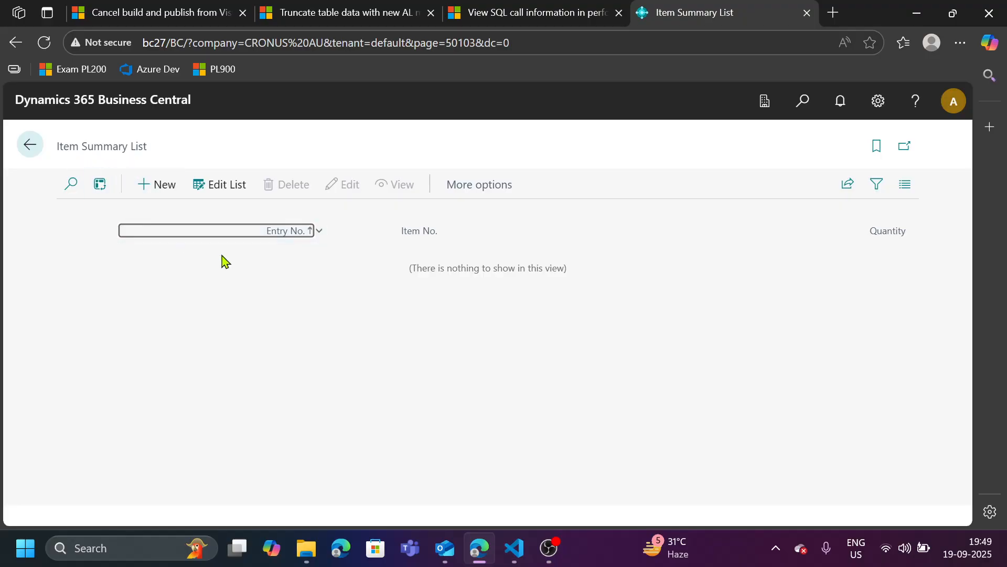
mouse_move(240, 268)
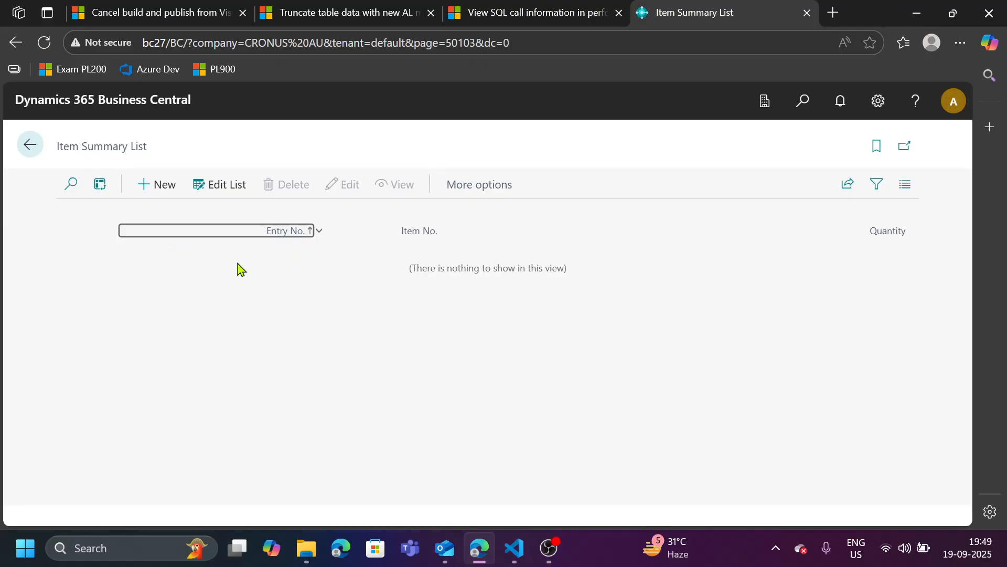
left_click(801, 101)
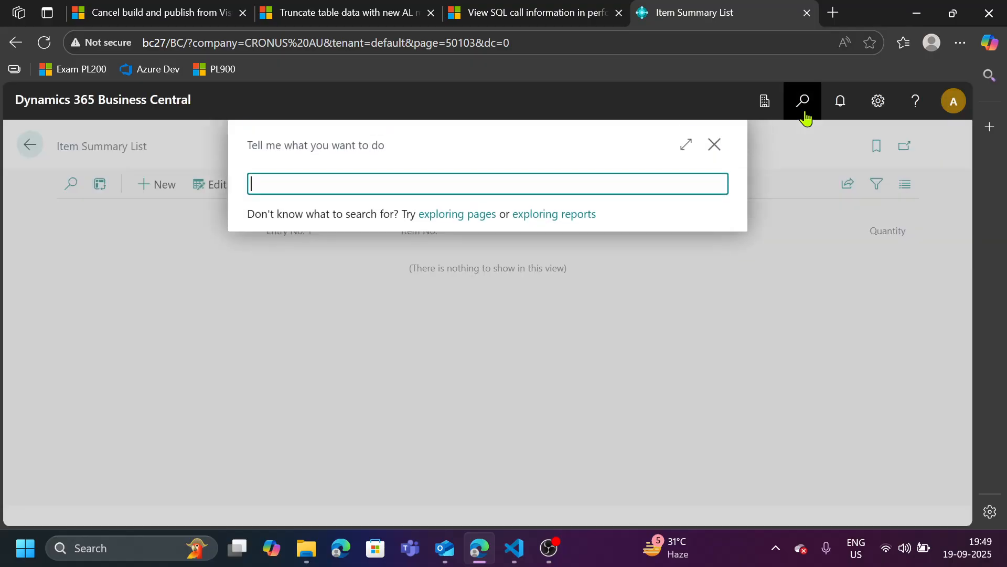
type("perform")
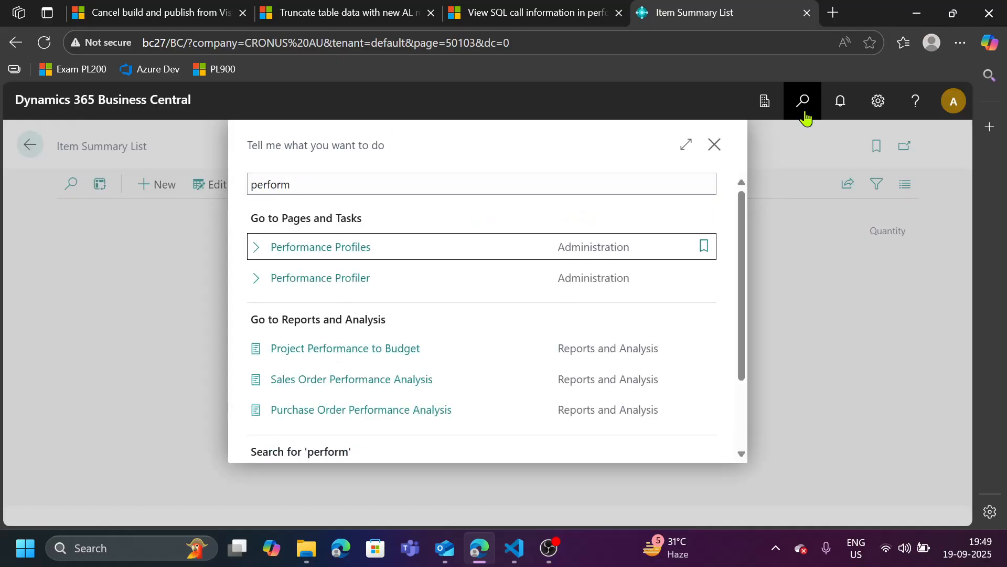
left_click(318, 277)
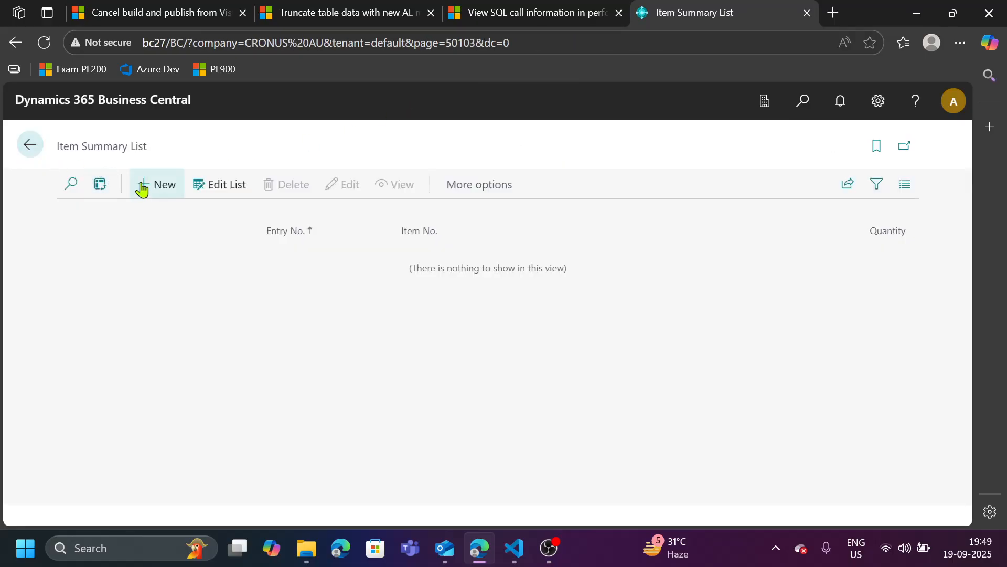
- Create an Item Summary entry for item 1896-S and return to the list
left_click(156, 185)
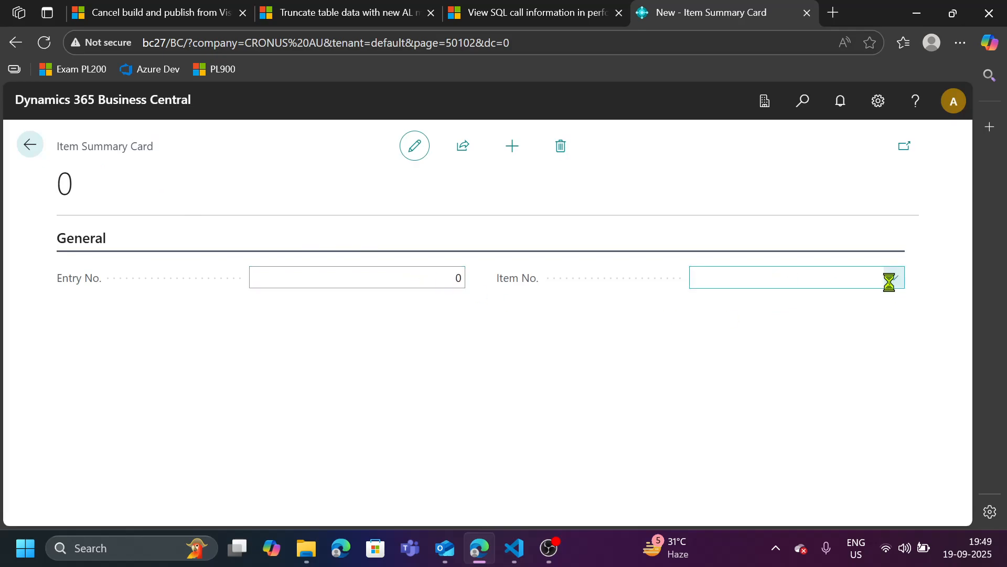
type("1896-S")
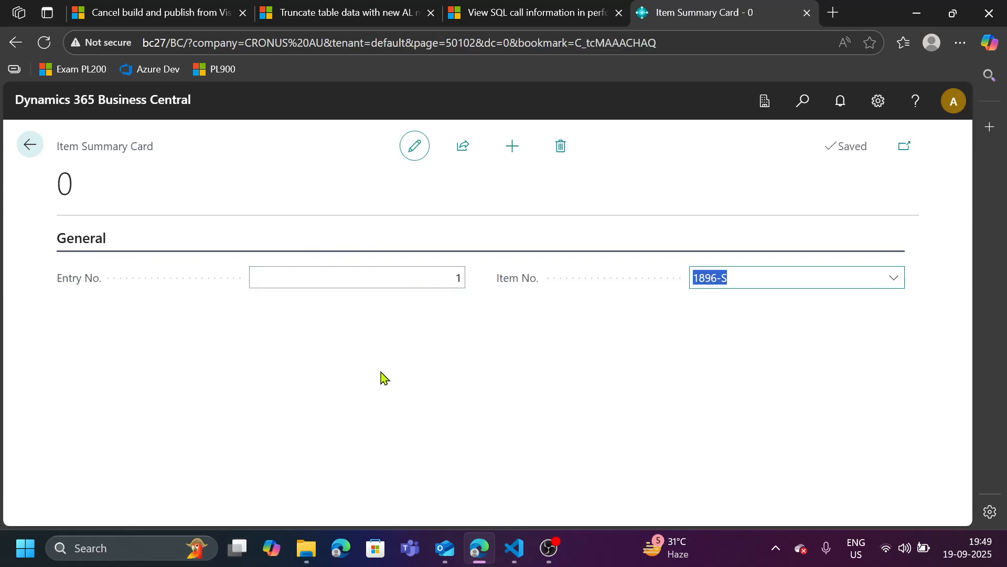
left_click(30, 143)
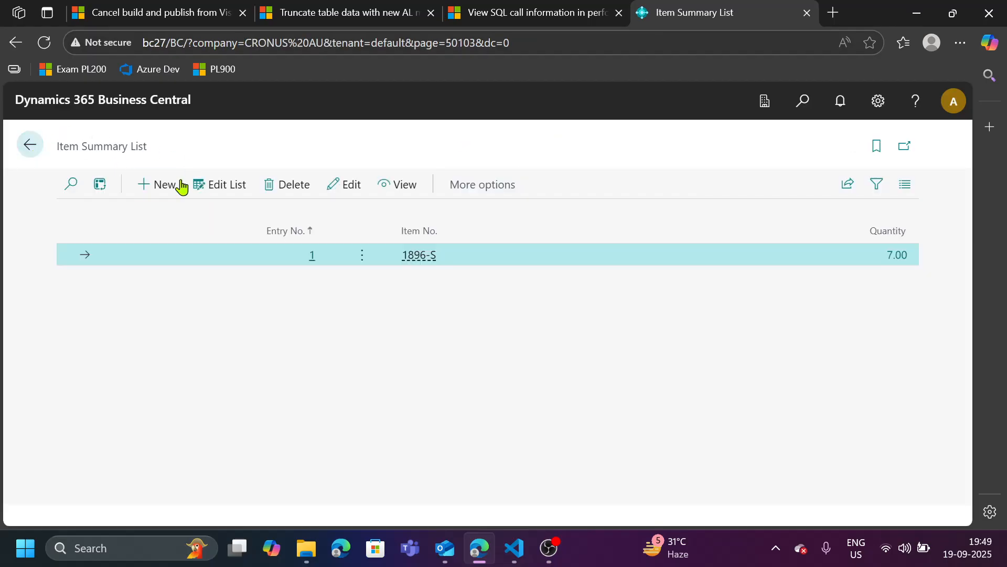
- Create a second Item Summary entry choosing item 1000 from the Item No. lookup
left_click(159, 184)
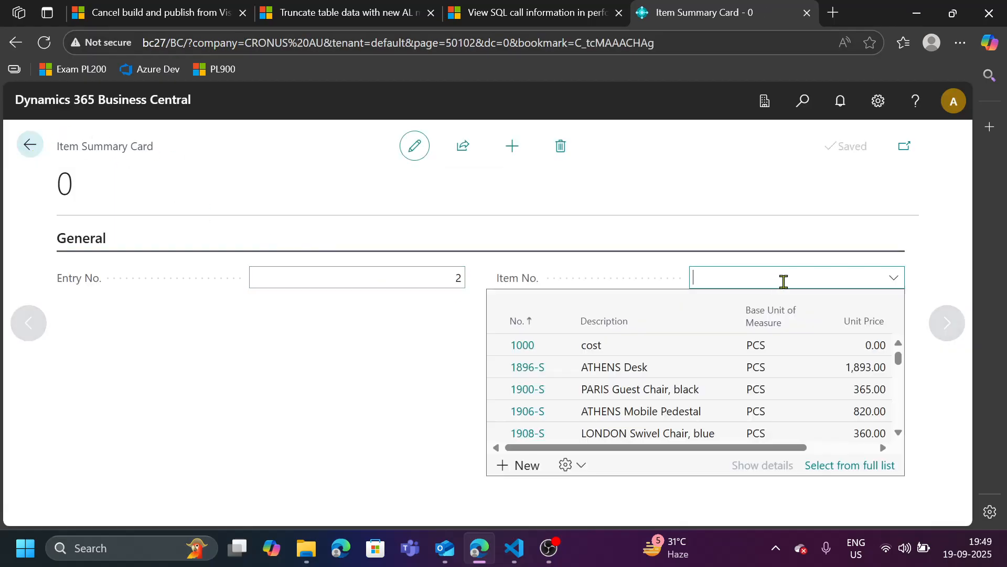
left_click(523, 346)
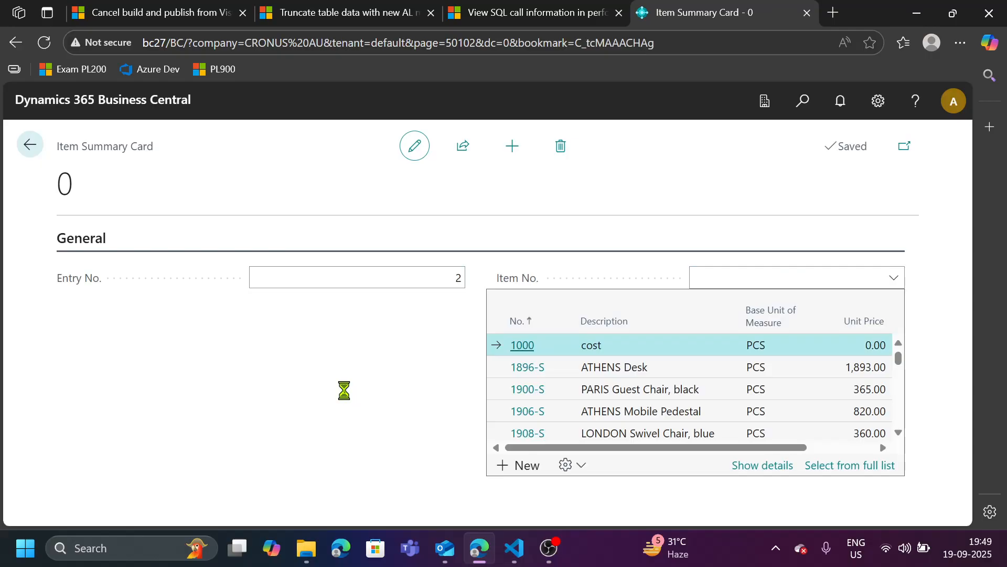
left_click(522, 345)
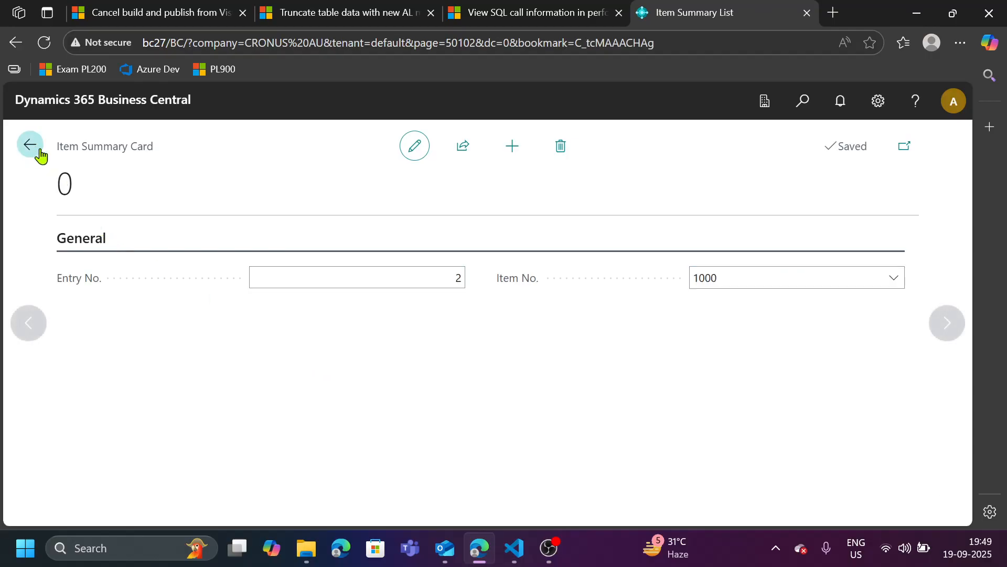
left_click(29, 143)
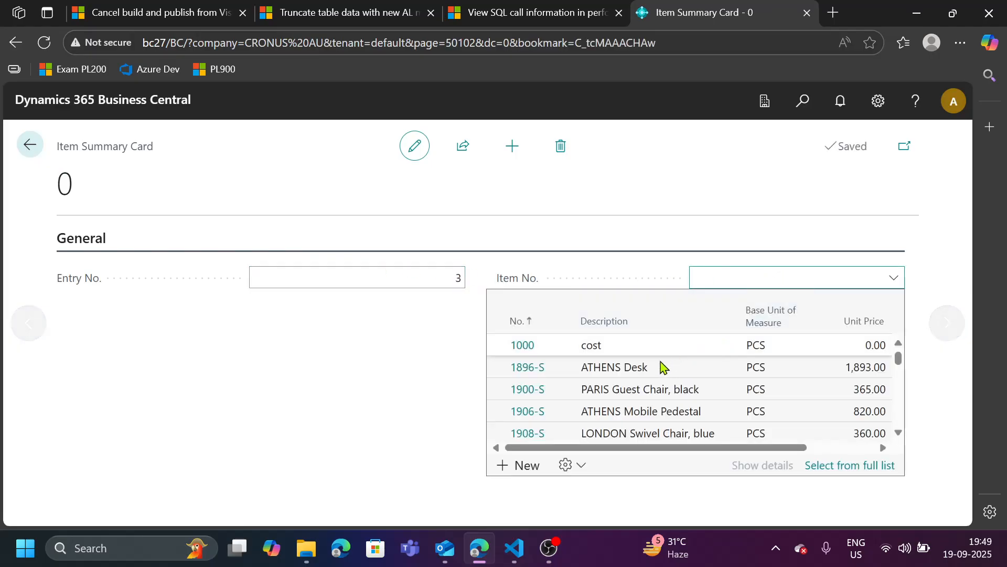
- Create a third entry for item 1900-S and close the card
left_click(528, 388)
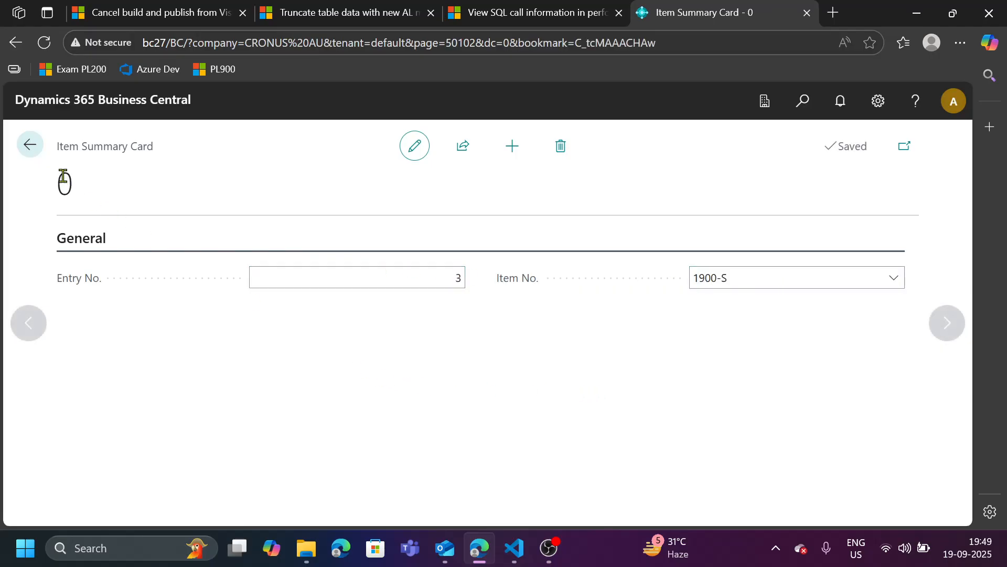
left_click(30, 144)
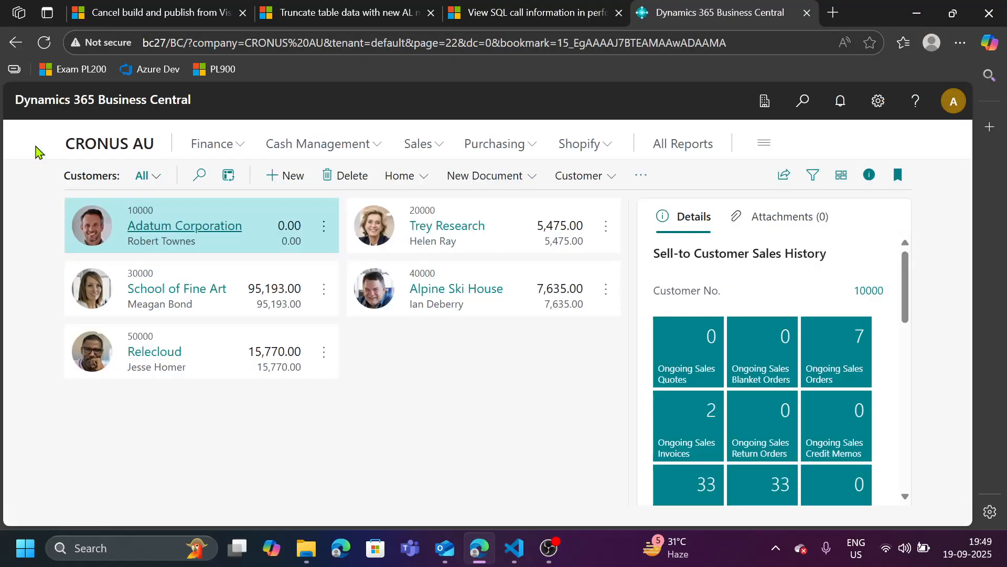
- Find the Performance Profiler page via 'perf' search and stop the recording
left_click(802, 101)
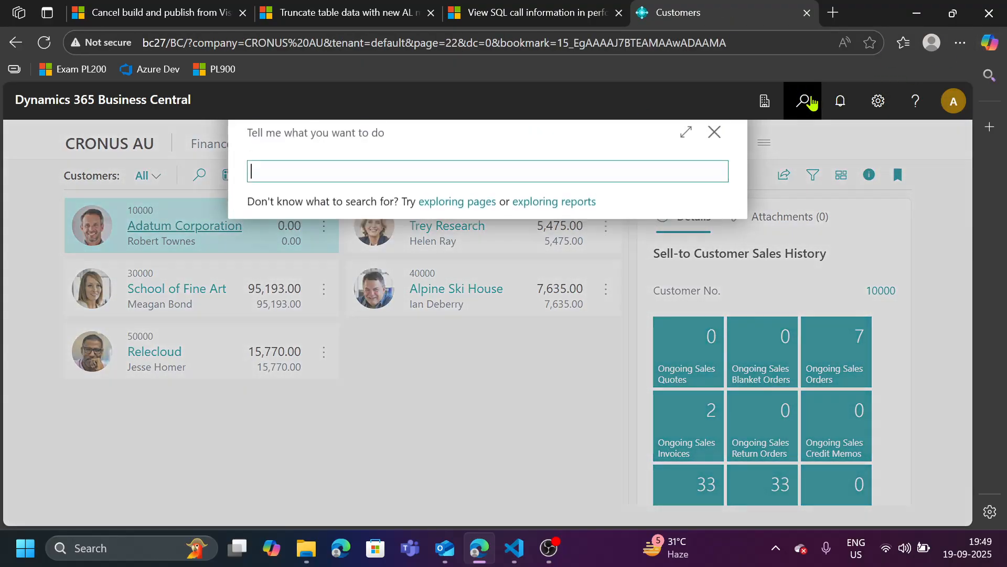
type("perf")
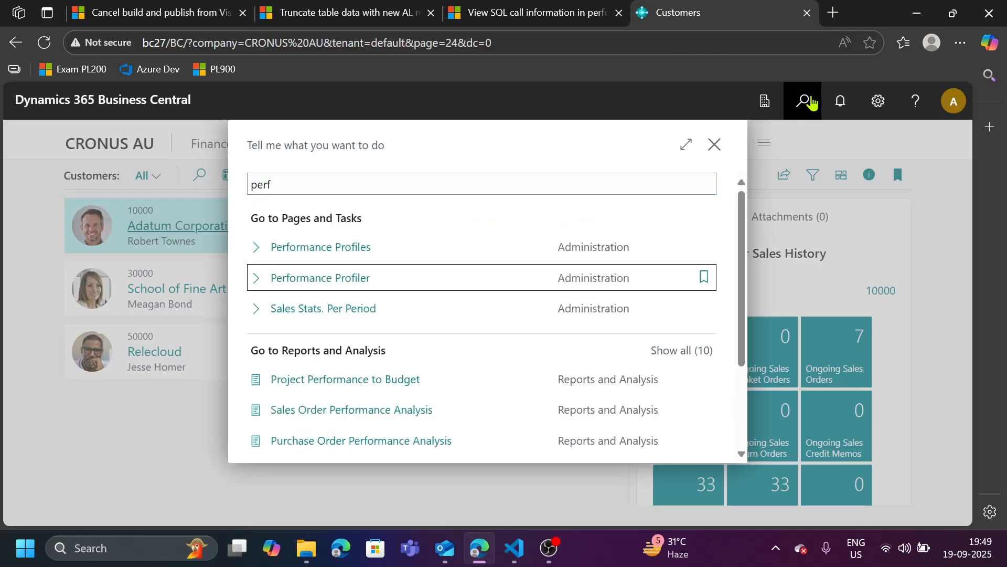
left_click(320, 277)
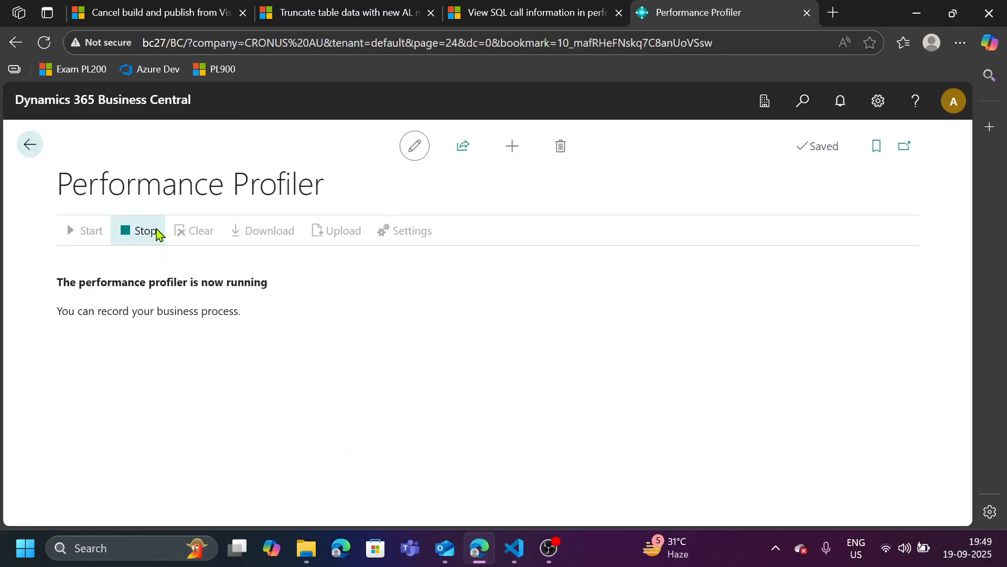
left_click(145, 230)
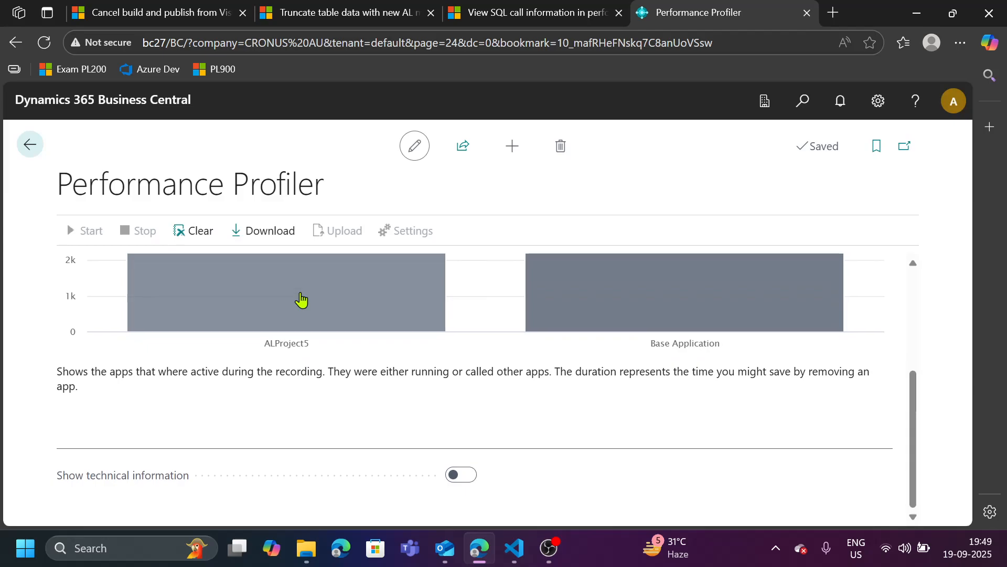
- Review the profiler results, scrolling past the time-by-app and object charts to the Call Tree
left_click(461, 474)
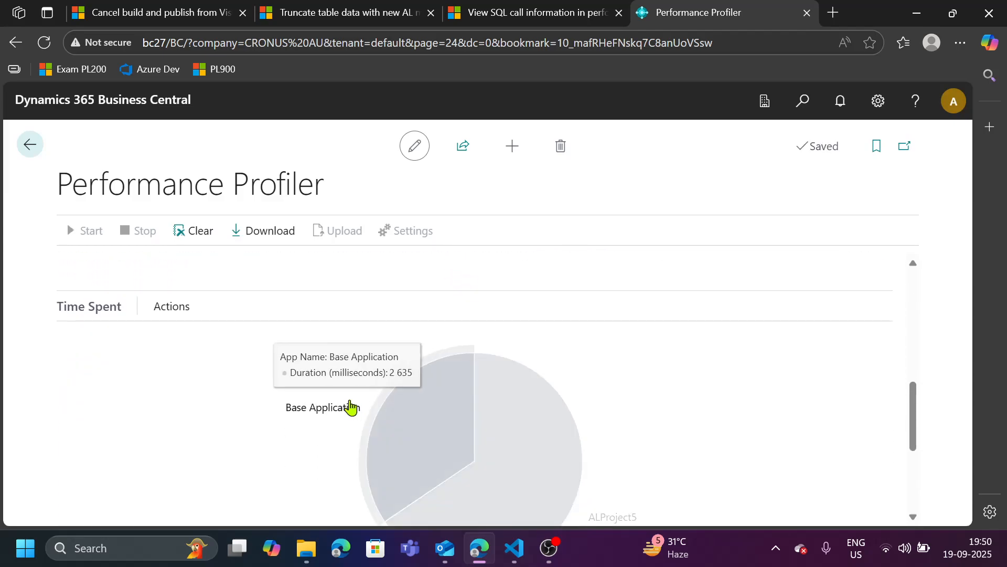
scroll("down", 3)
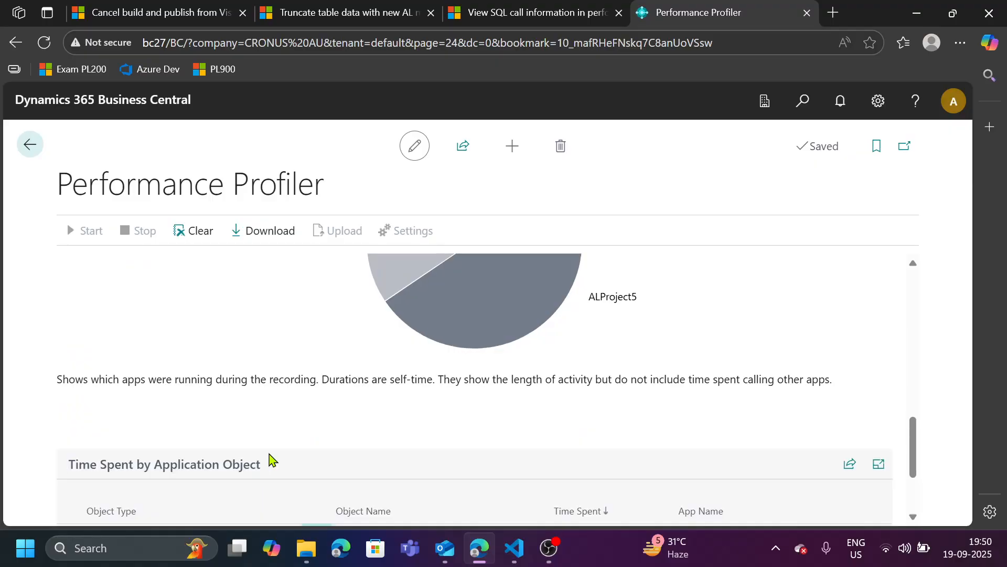
scroll("down", 3)
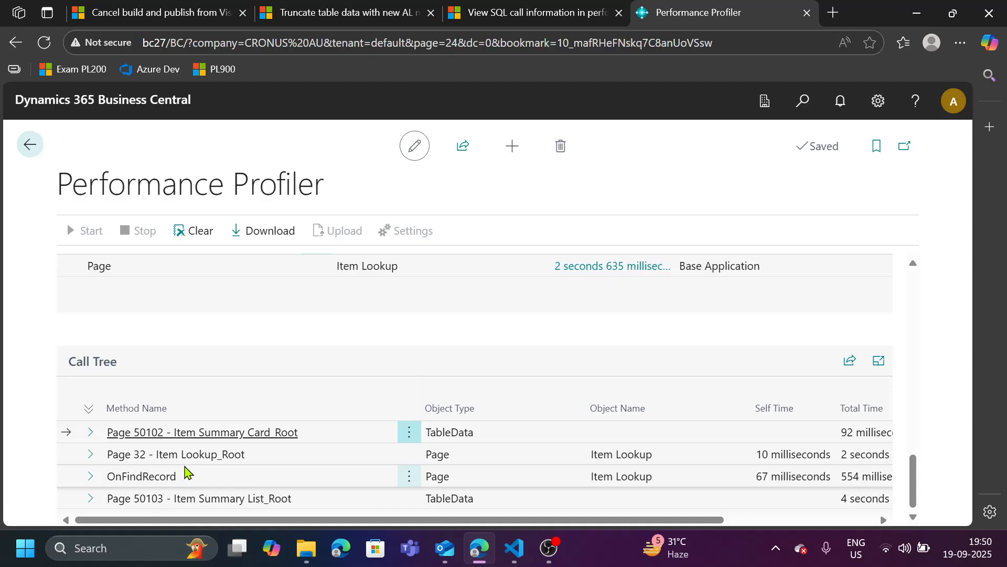
- Expand the call tree roots and the SQL nodes under Item Summary Card_Root and Item Lookup_Root
left_click(90, 431)
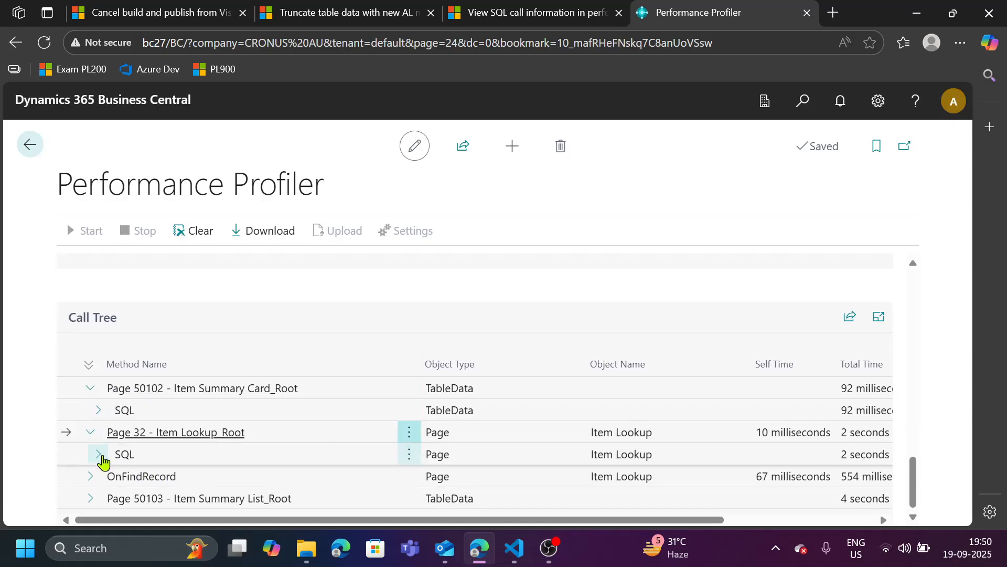
left_click(98, 454)
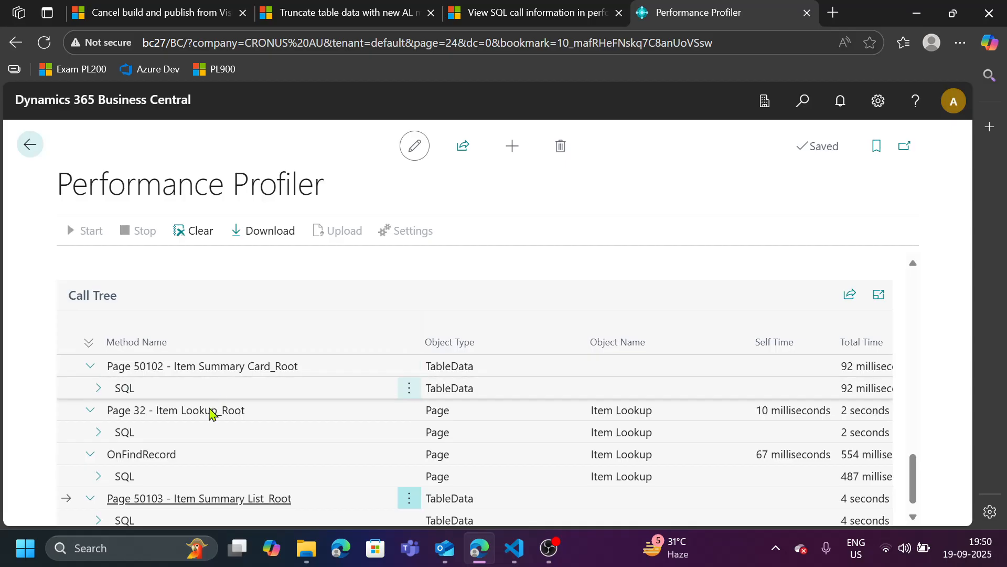
left_click(97, 387)
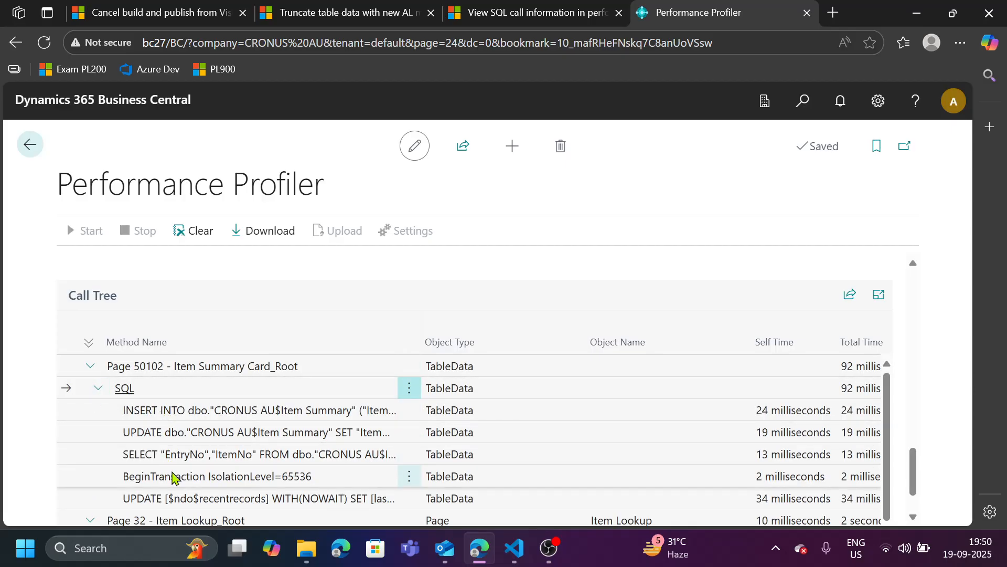
scroll("down", 3)
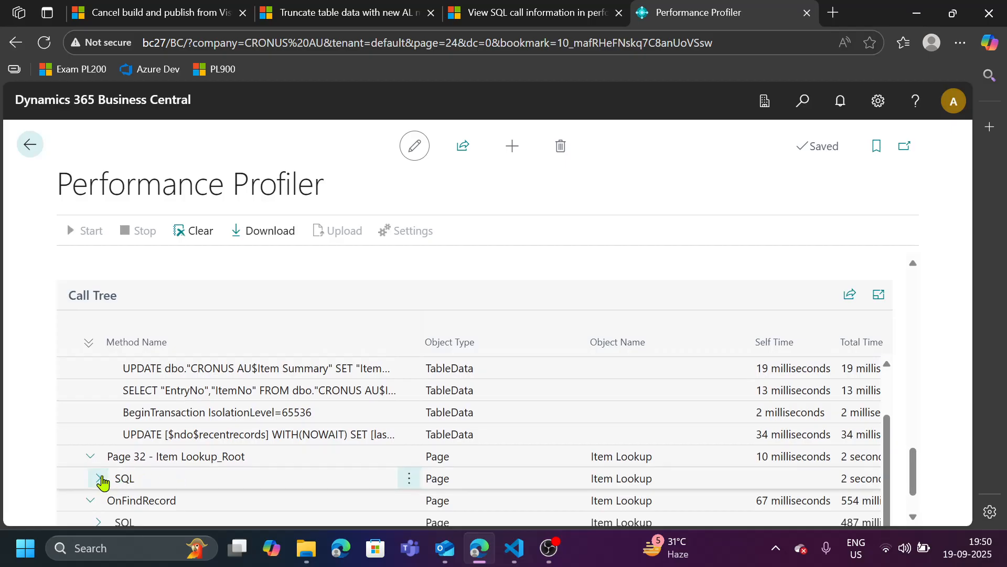
left_click(99, 479)
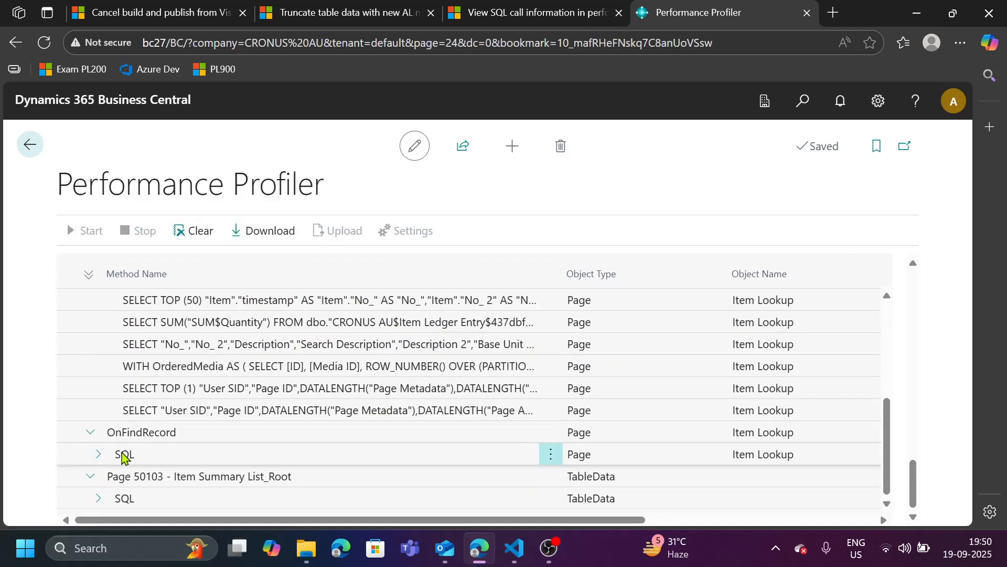
- Expand the remaining SQL nodes under OnFindRecord and Item Summary List_Root to show the Purchase Line SUM query
left_click(98, 454)
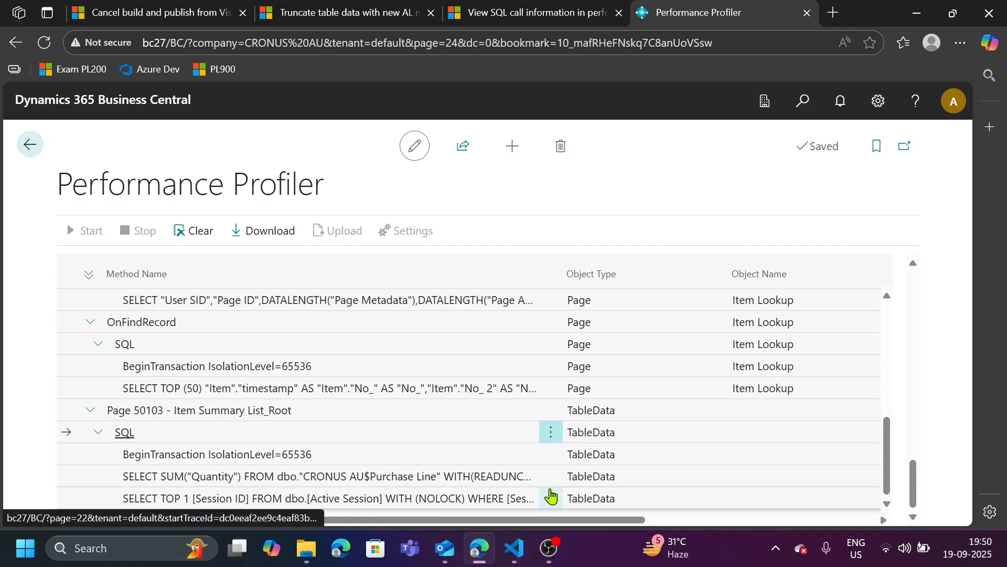
mouse_move(671, 448)
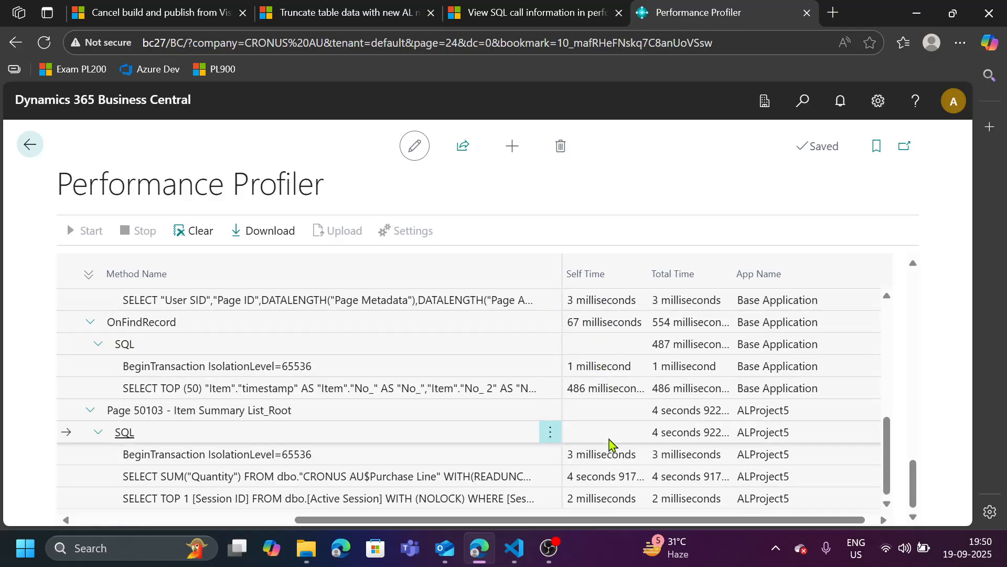
mouse_move(602, 484)
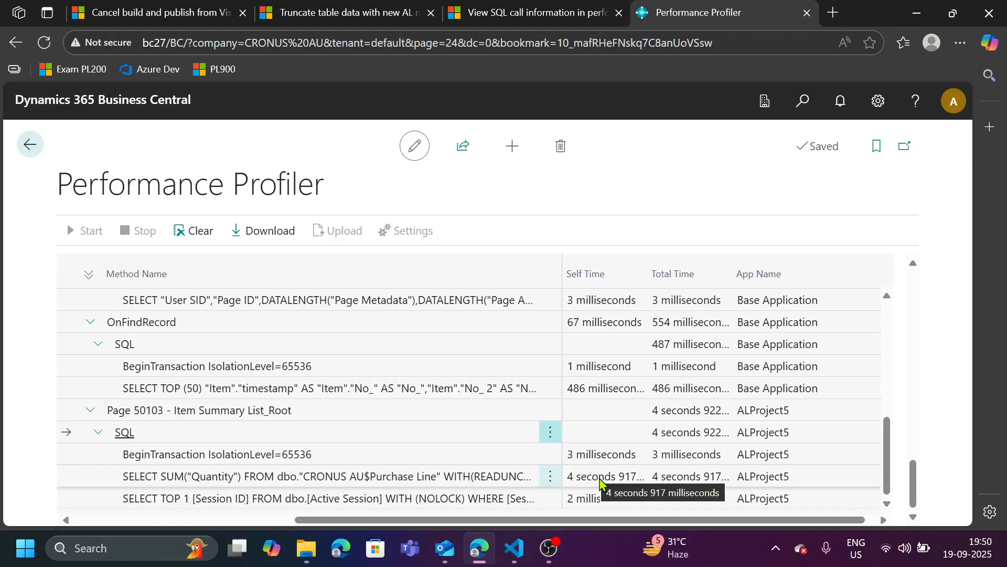
mouse_move(291, 490)
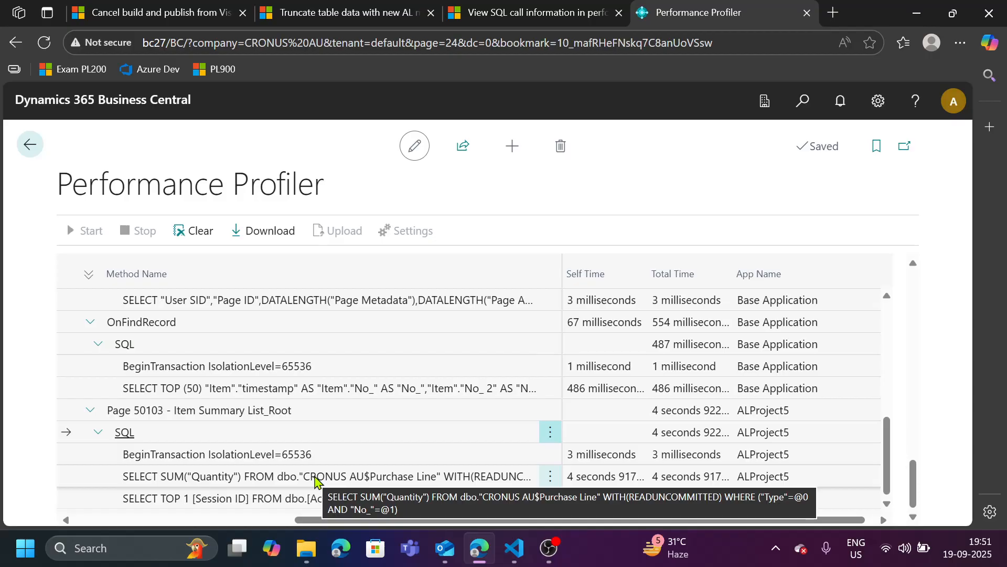
mouse_move(276, 484)
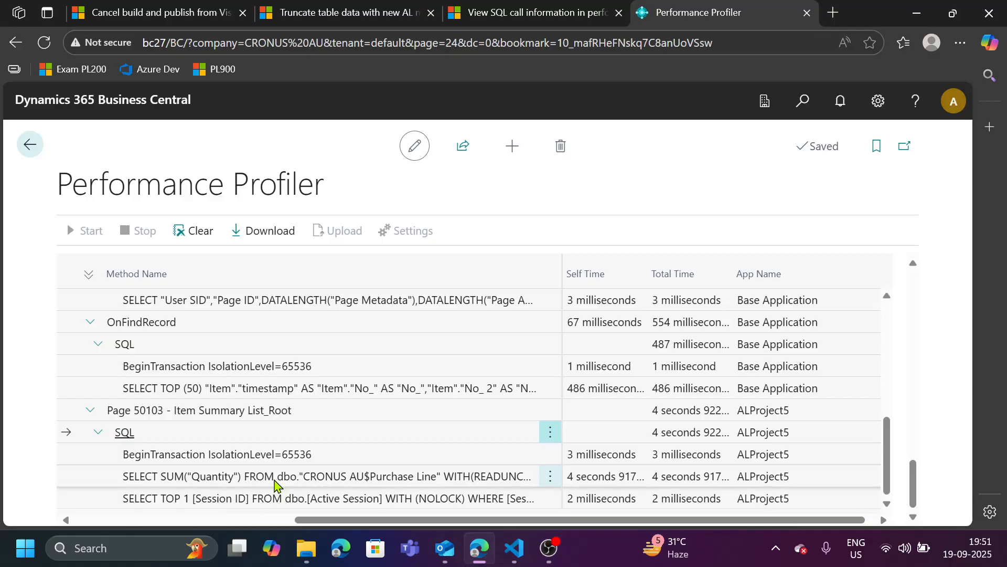
mouse_move(276, 477)
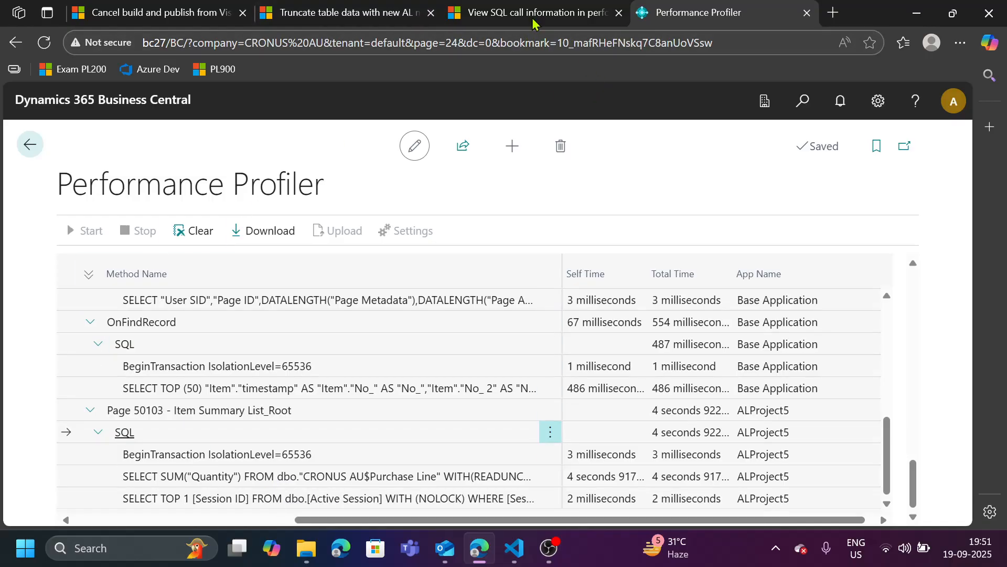
- Switch to the 'View SQL call information in performance profiles' article tab
left_click(533, 13)
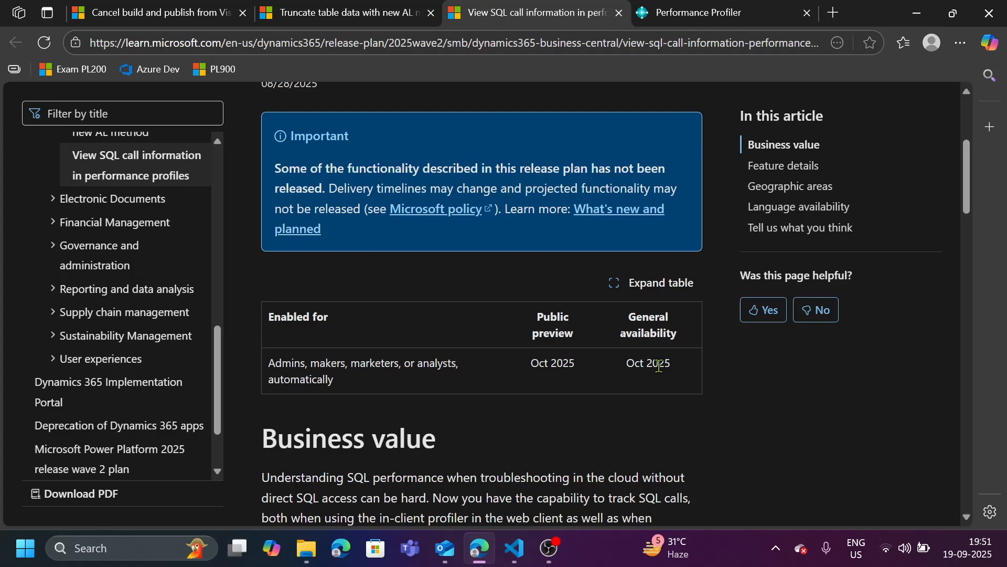
mouse_move(429, 201)
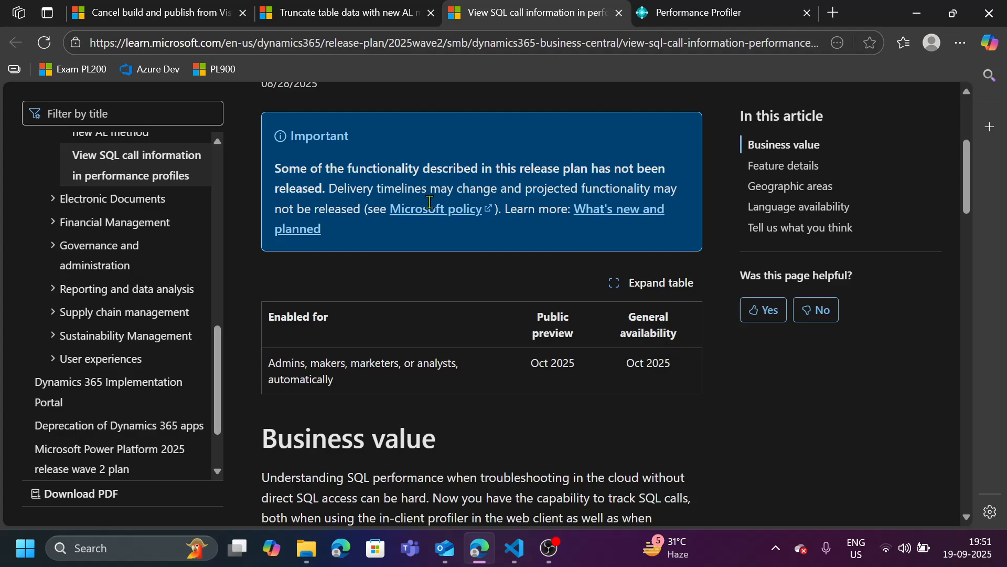